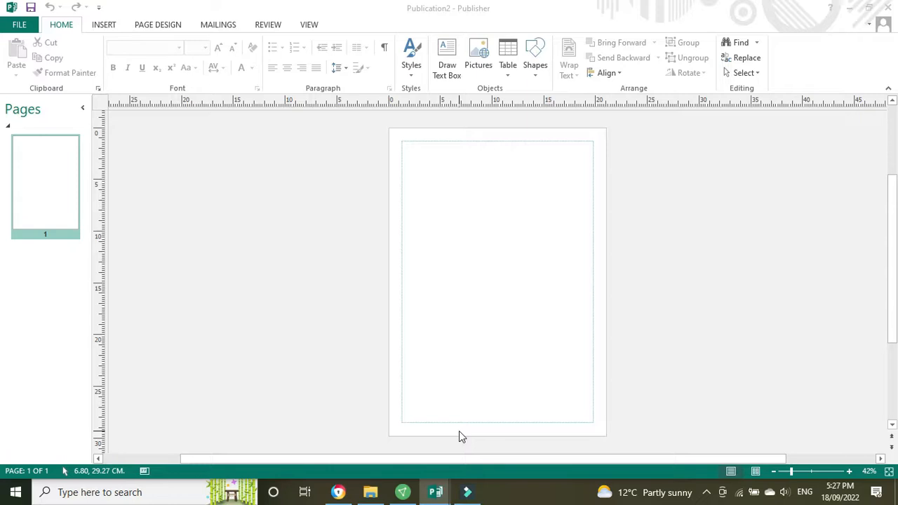
Step: Zoom in on the blank invoice page and bring up the Insert ribbon
{"action": "left_click", "coordinate": [849, 470]}
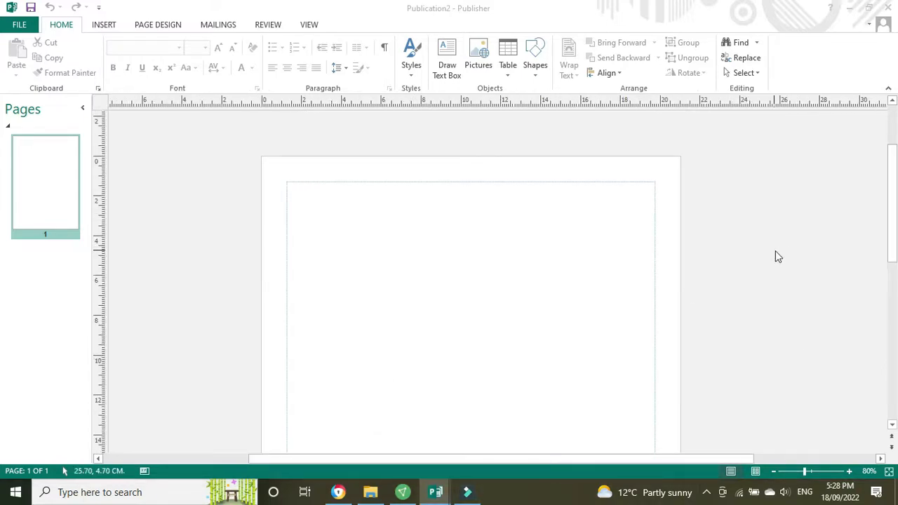
{"action": "left_click", "coordinate": [104, 25]}
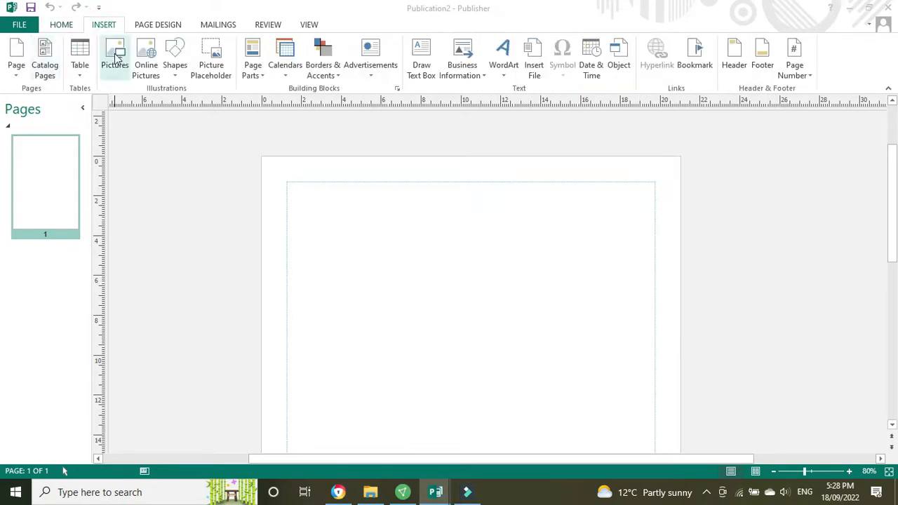
Step: Insert the QTRAINING logo picture and resize it into the top-right corner
{"action": "left_click", "coordinate": [114, 56]}
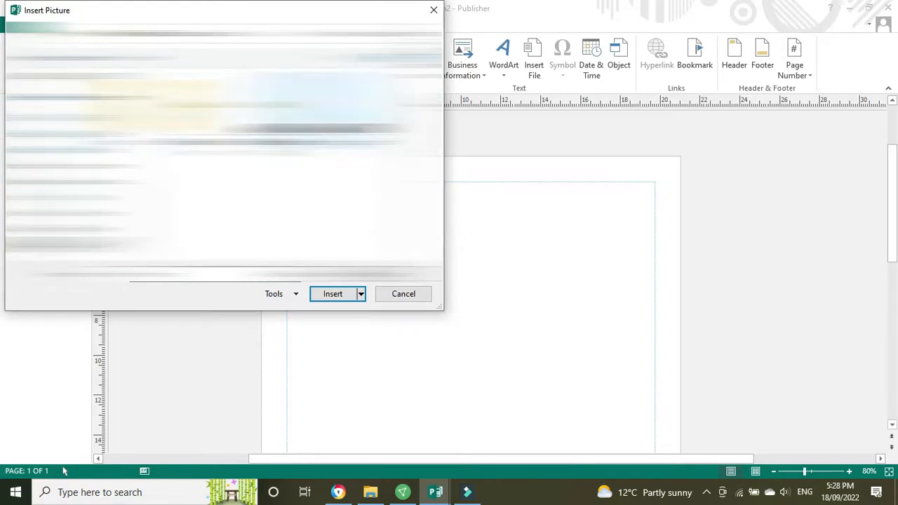
{"action": "left_click", "coordinate": [403, 293]}
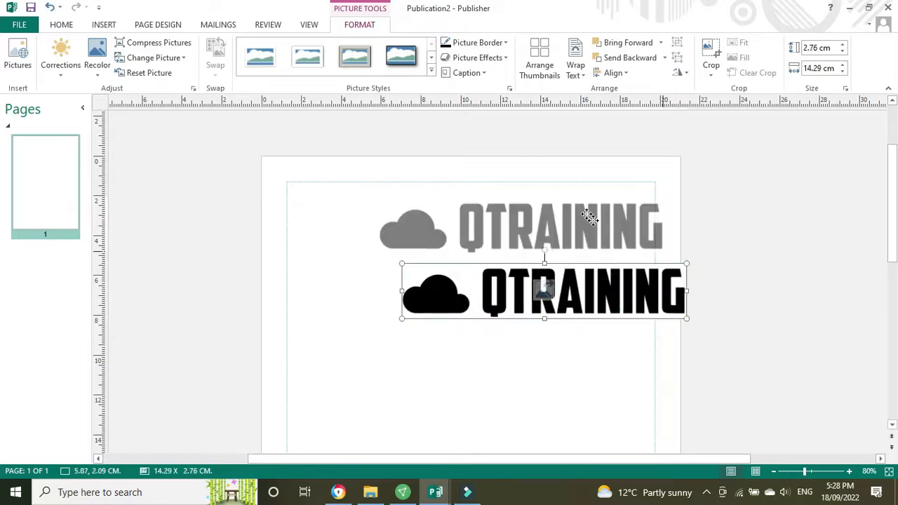
{"action": "left_click_drag", "start_coordinate": [544, 291], "coordinate": [512, 211]}
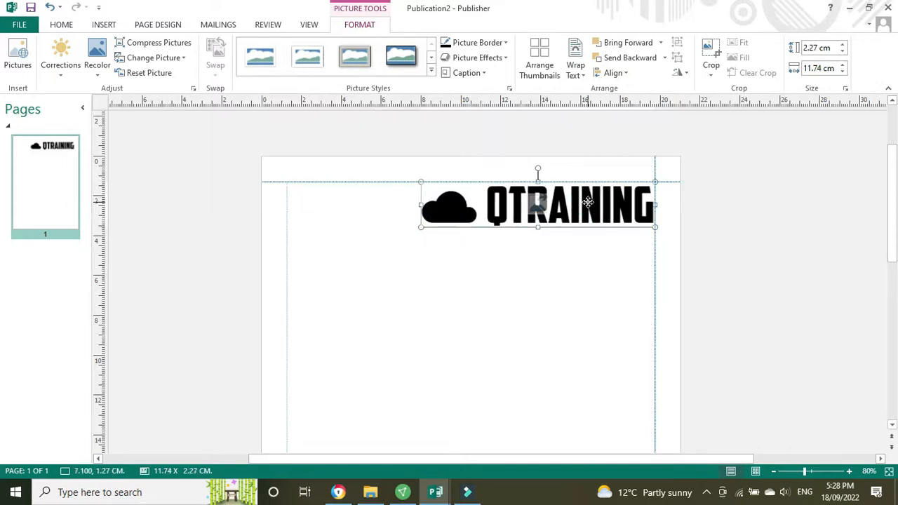
{"action": "left_click_drag", "start_coordinate": [586, 202], "coordinate": [582, 207]}
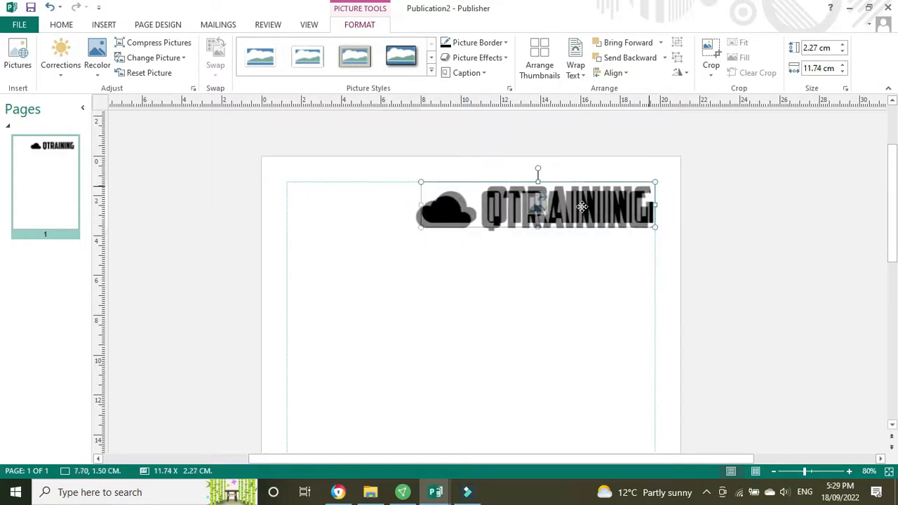
{"action": "left_click", "coordinate": [743, 237]}
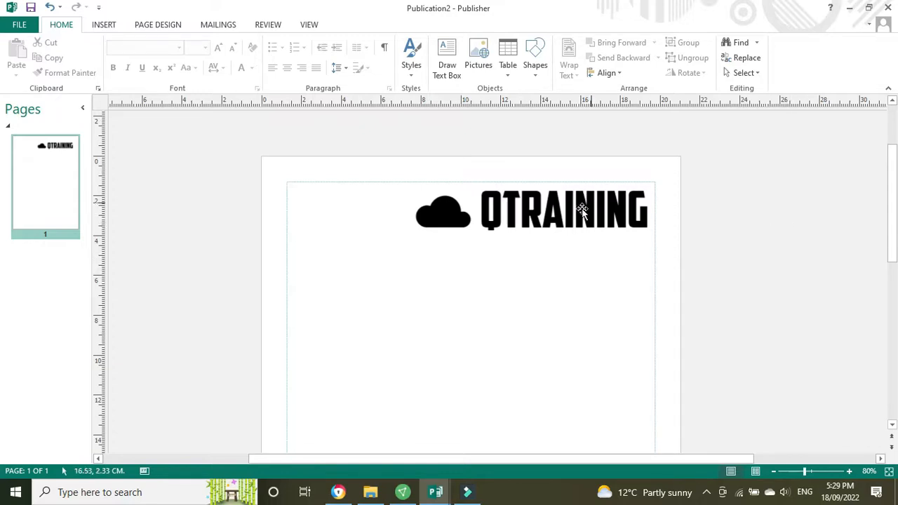
{"action": "mouse_move", "coordinate": [761, 245]}
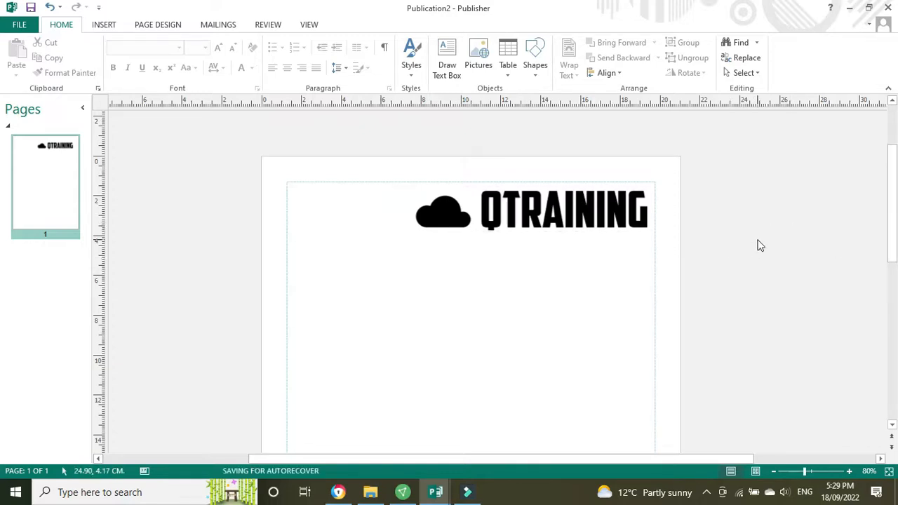
{"action": "mouse_move", "coordinate": [307, 202]}
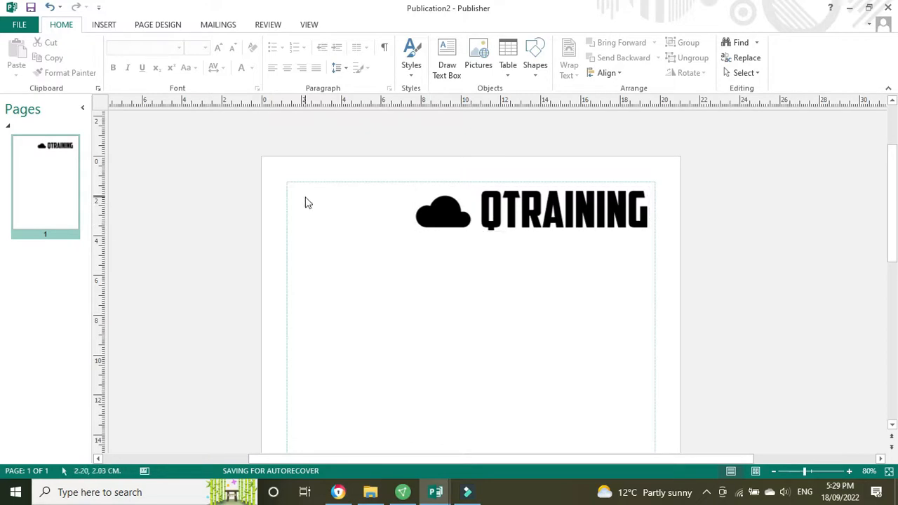
Step: Draw a text box left of the logo reading 'TAX INVOICE' in a larger font
{"action": "left_click", "coordinate": [104, 24]}
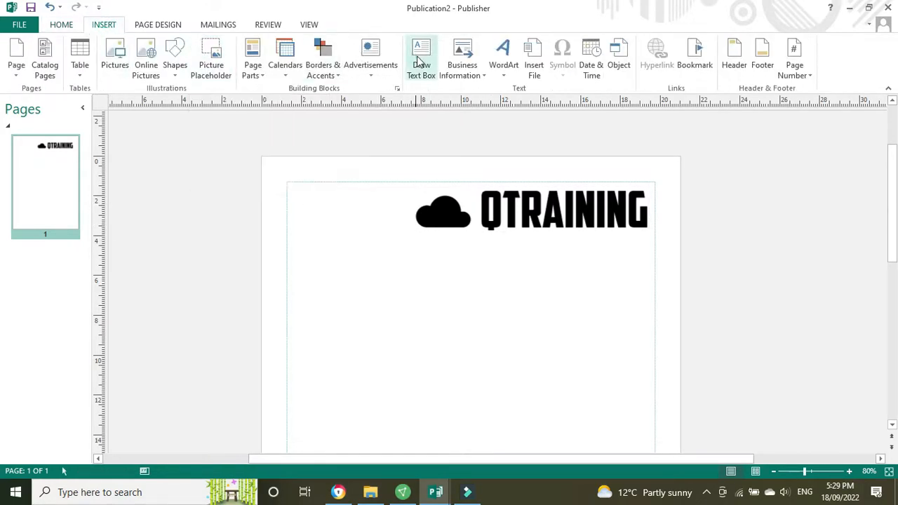
{"action": "left_click", "coordinate": [421, 56]}
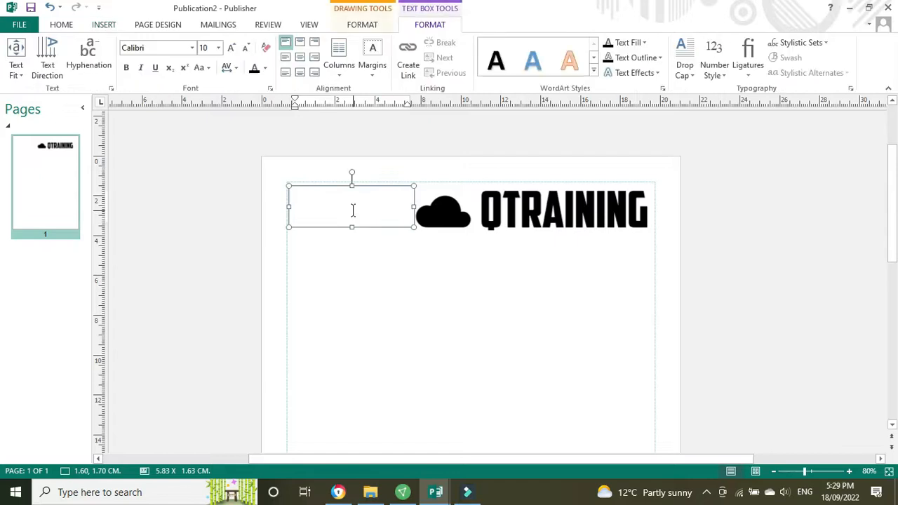
{"action": "type", "text": "TAX"}
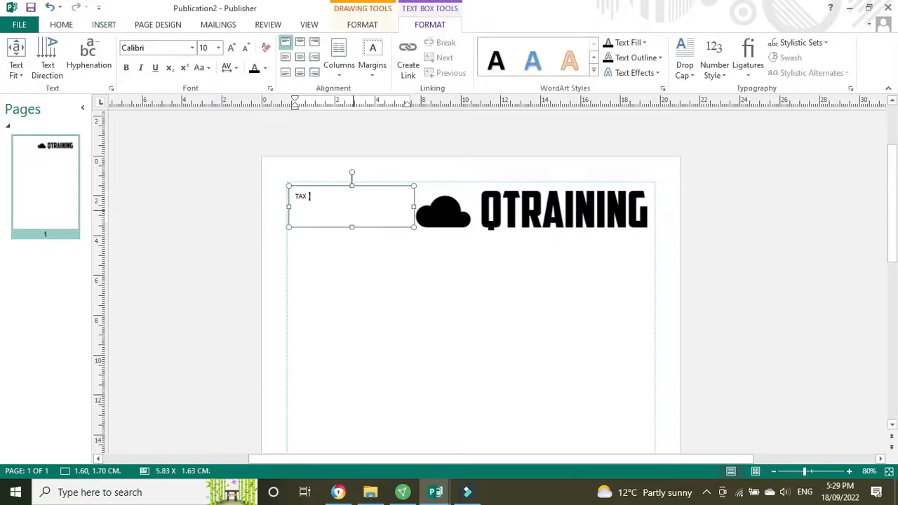
{"action": "type", "text": "INVOICE"}
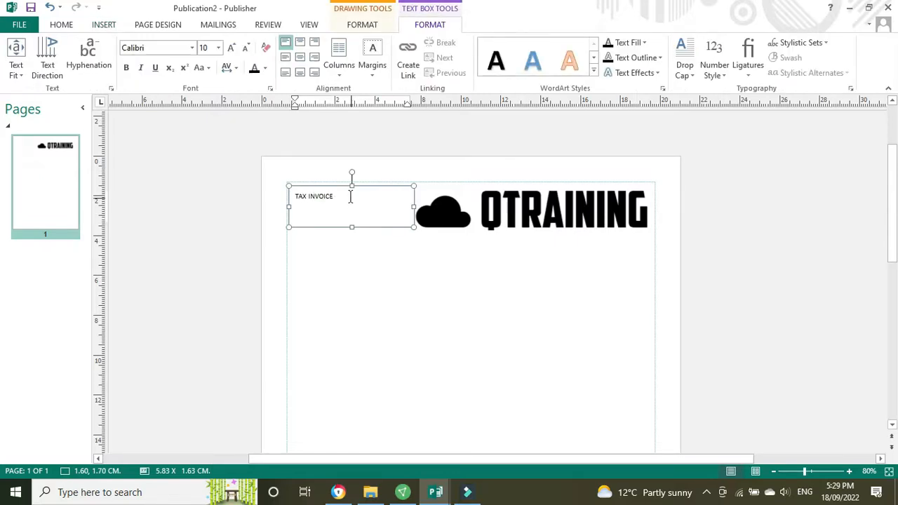
{"action": "triple_click", "coordinate": [313, 196]}
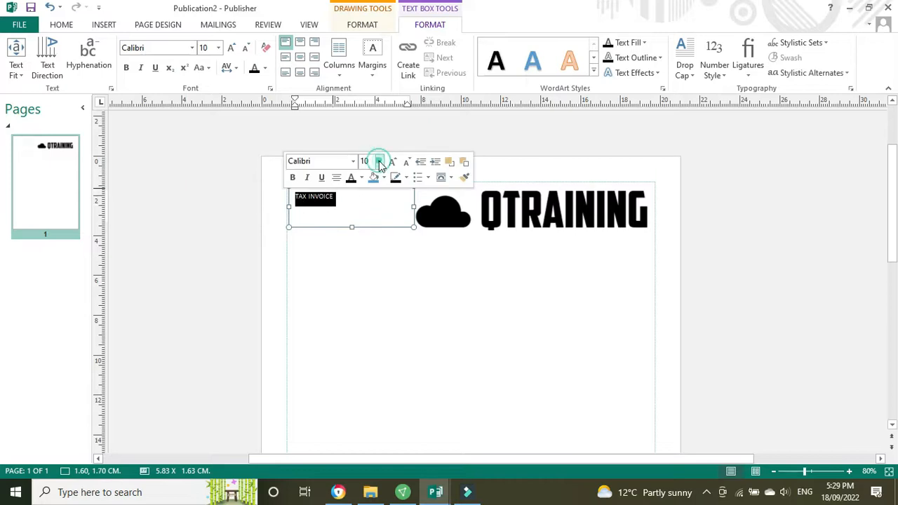
{"action": "left_click", "coordinate": [379, 161]}
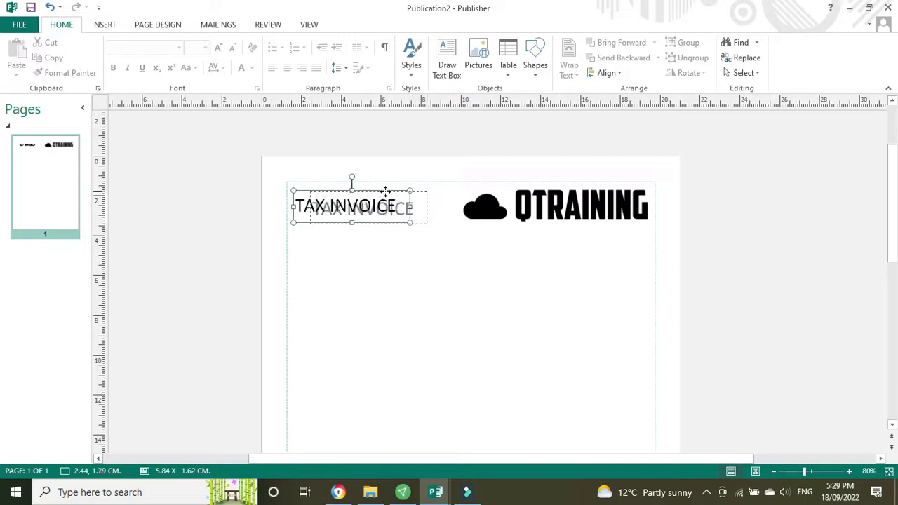
{"action": "left_click", "coordinate": [448, 249]}
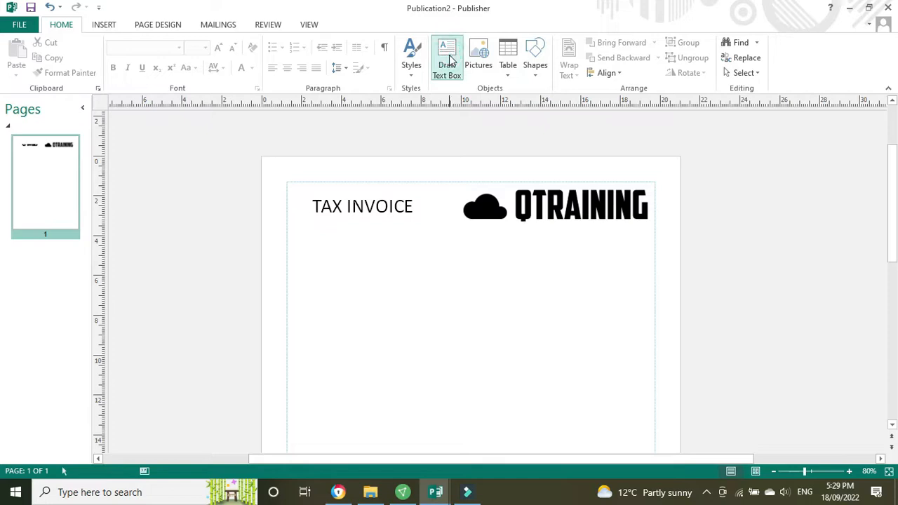
Step: Draw a text box beneath the logo and type the '123 Main S' street line
{"action": "left_click", "coordinate": [447, 57]}
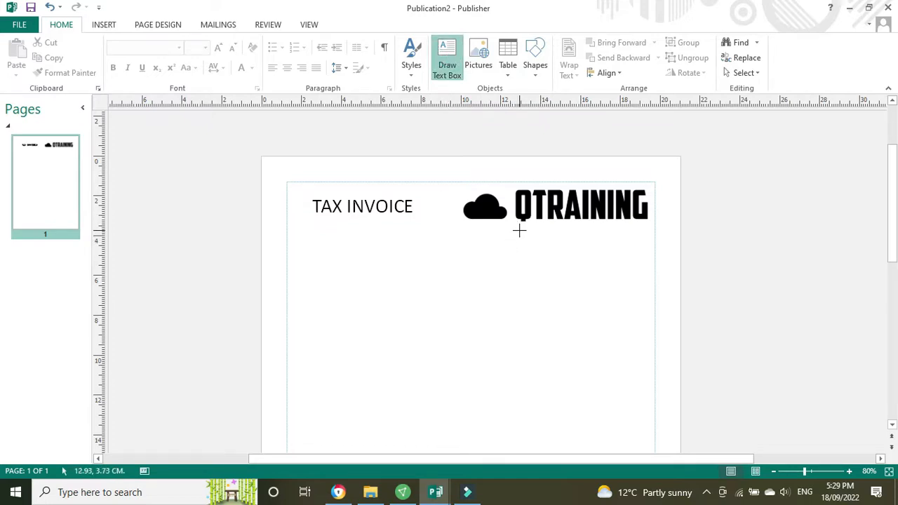
{"action": "left_click_drag", "start_coordinate": [519, 230], "coordinate": [652, 316]}
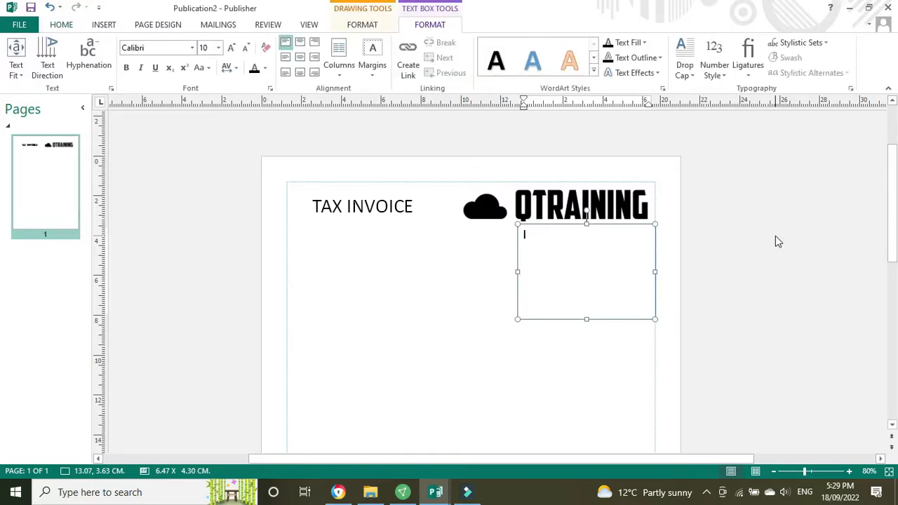
{"action": "type", "text": "1"}
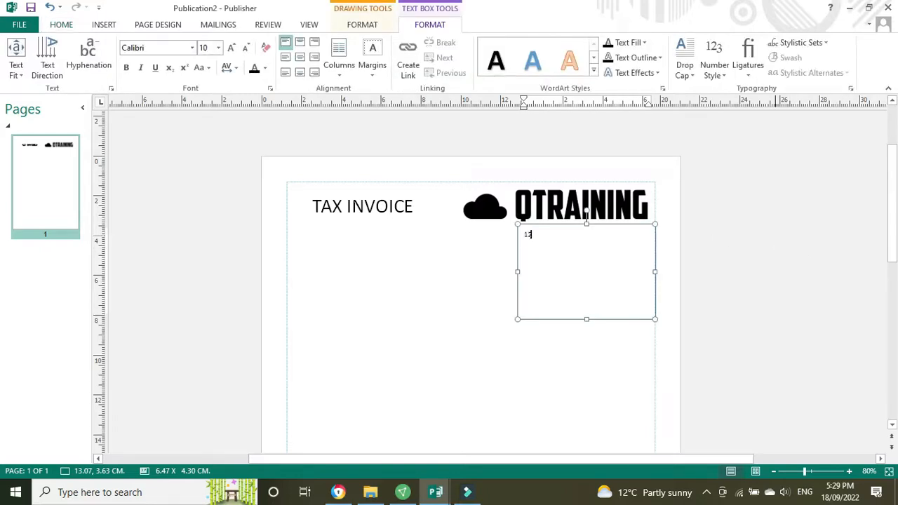
{"action": "type", "text": "23 Main St"}
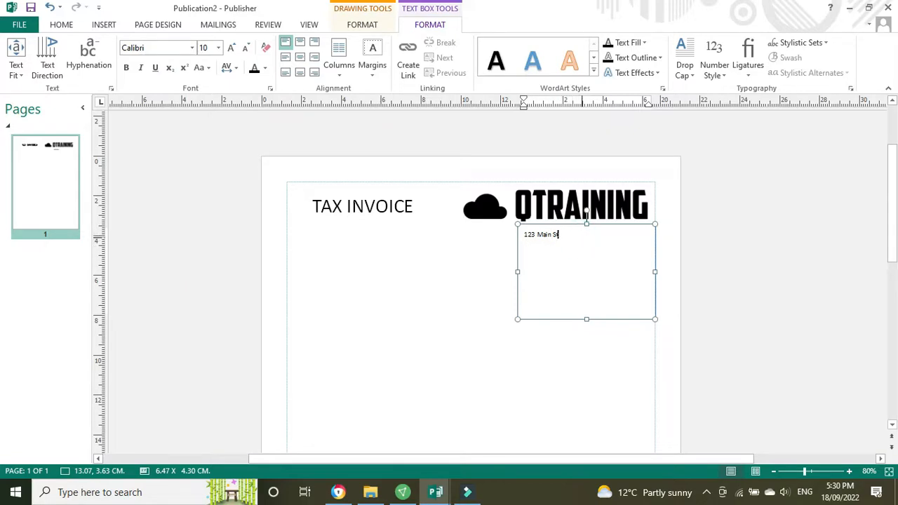
{"action": "key", "text": "enter"}
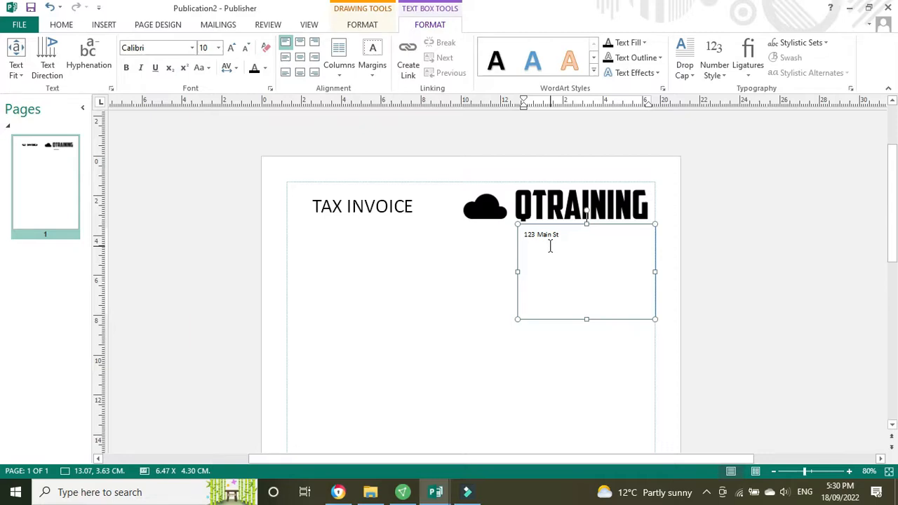
{"action": "left_click", "coordinate": [524, 245]}
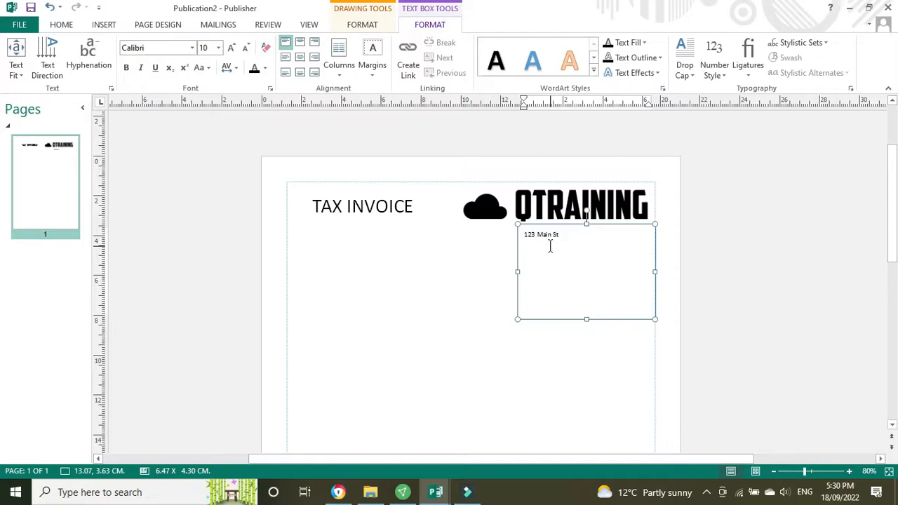
{"action": "type", "text": "Your"}
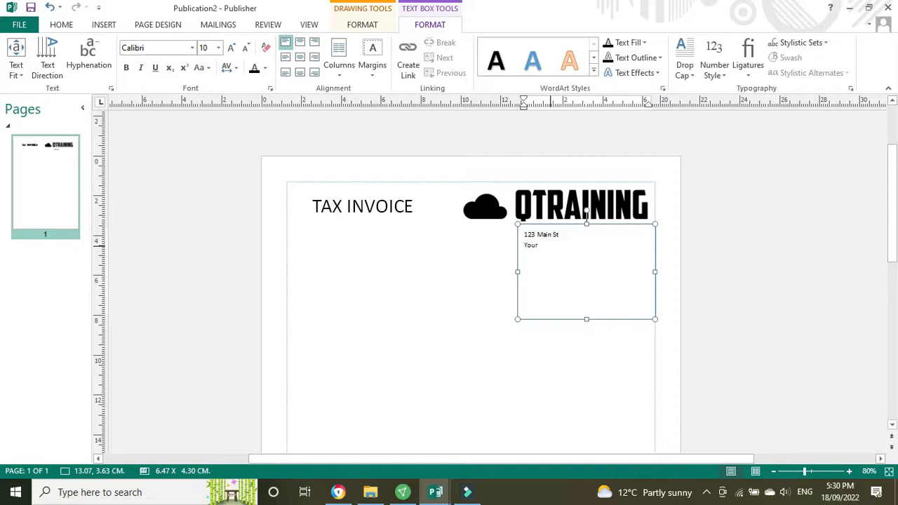
{"action": "type", "text": "Town"}
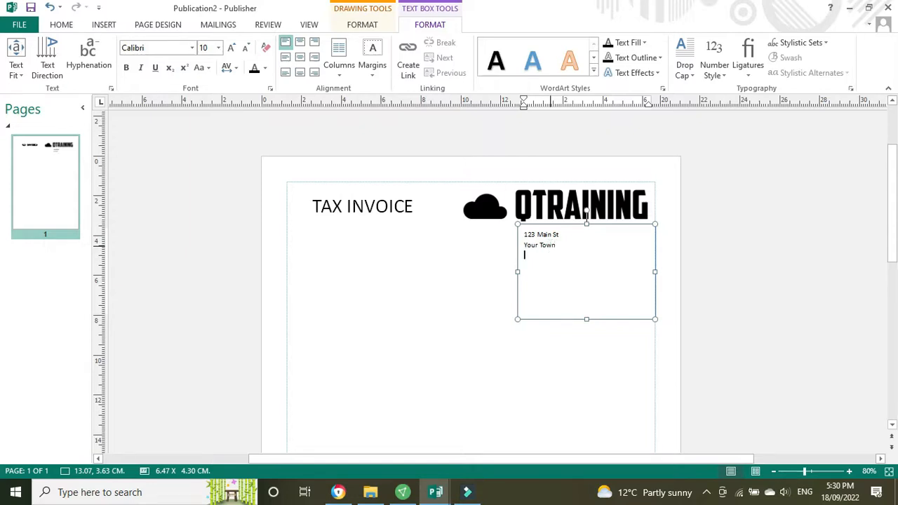
{"action": "type", "text": "VIC 3"}
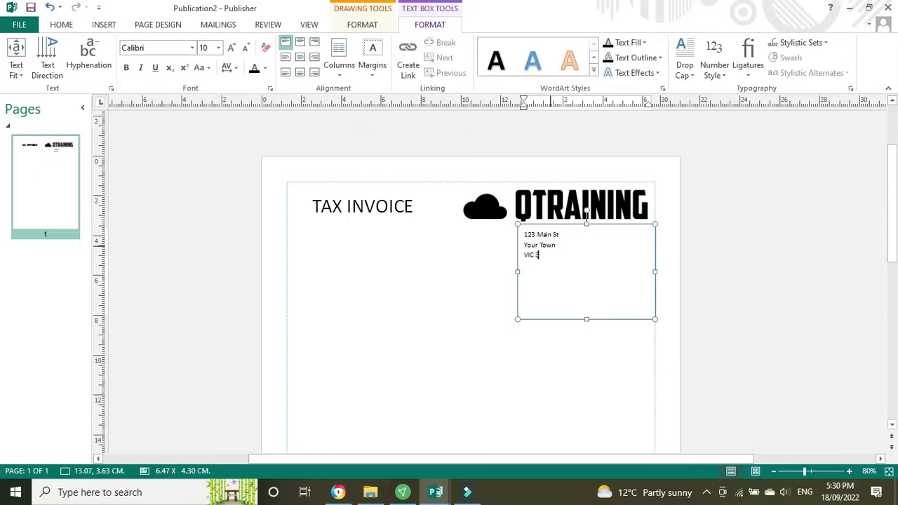
{"action": "type", "text": "000"}
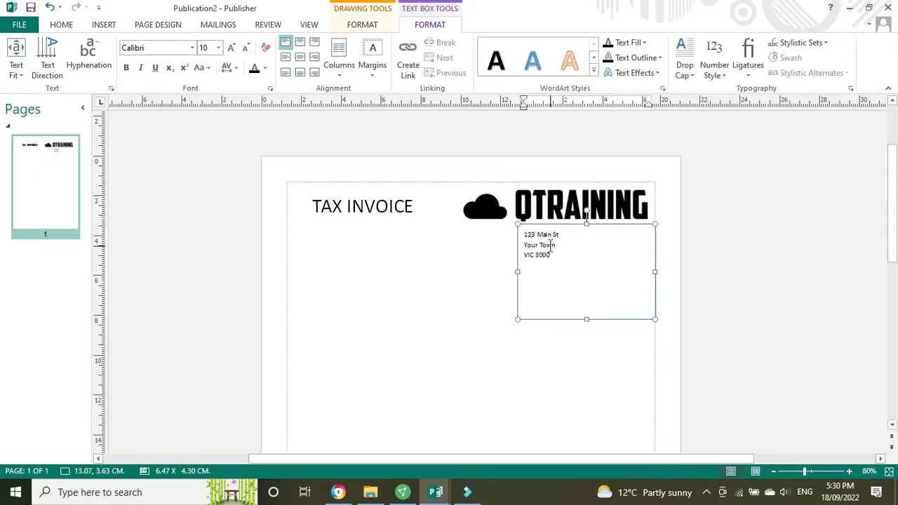
{"action": "type", "text": "Australia"}
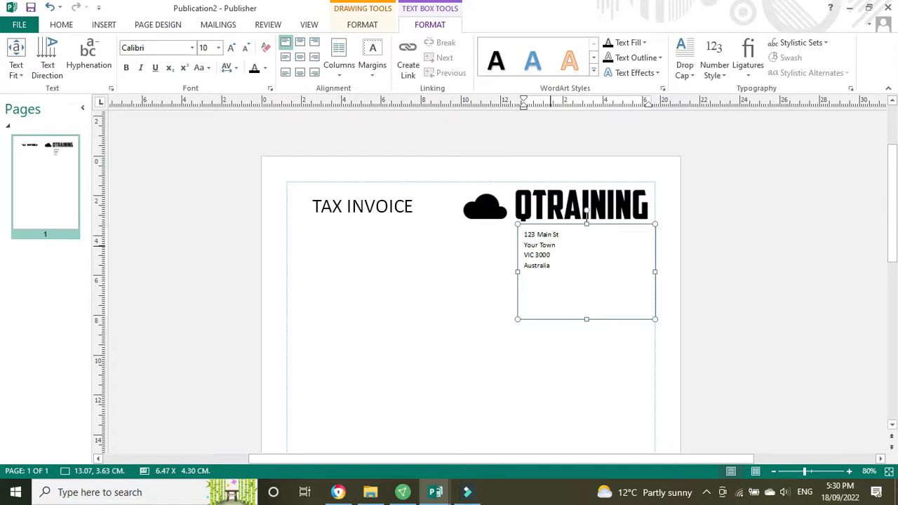
{"action": "type", "text": "ABN:"}
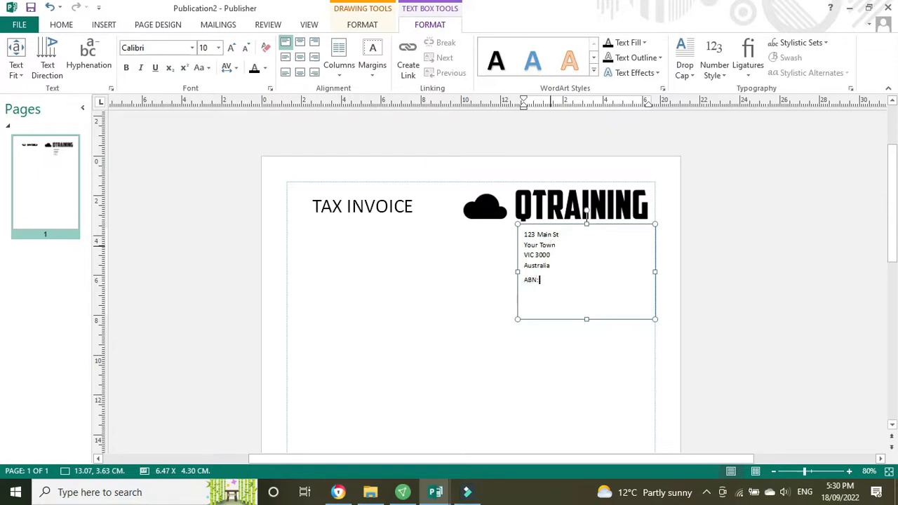
{"action": "type", "text": "00 000 00"}
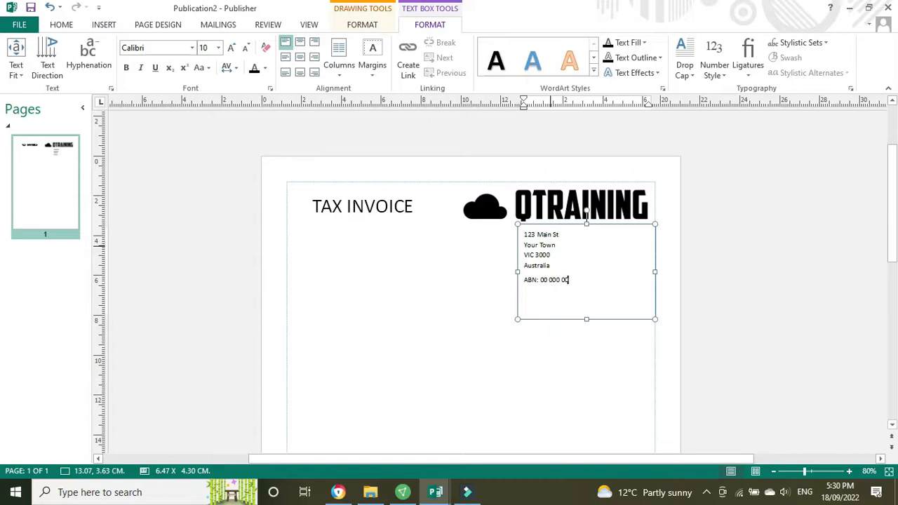
{"action": "type", "text": "000 000 000"}
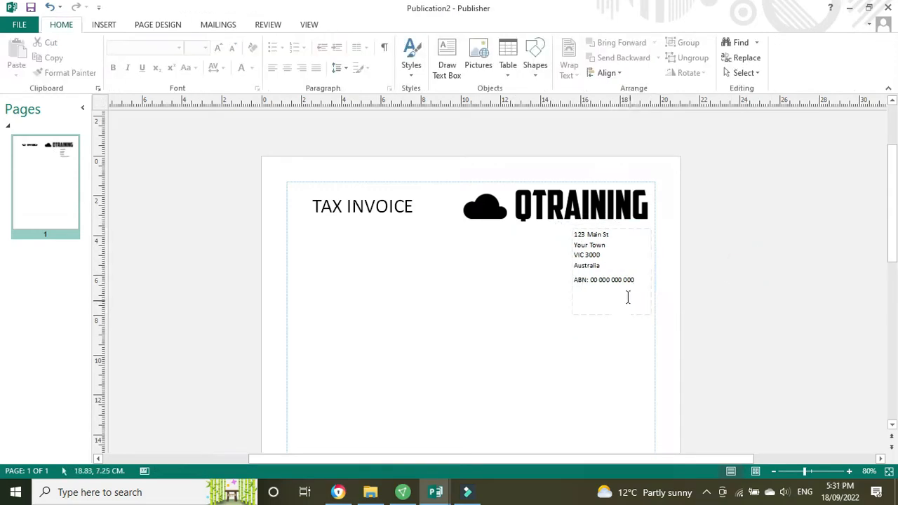
{"action": "left_click", "coordinate": [612, 309]}
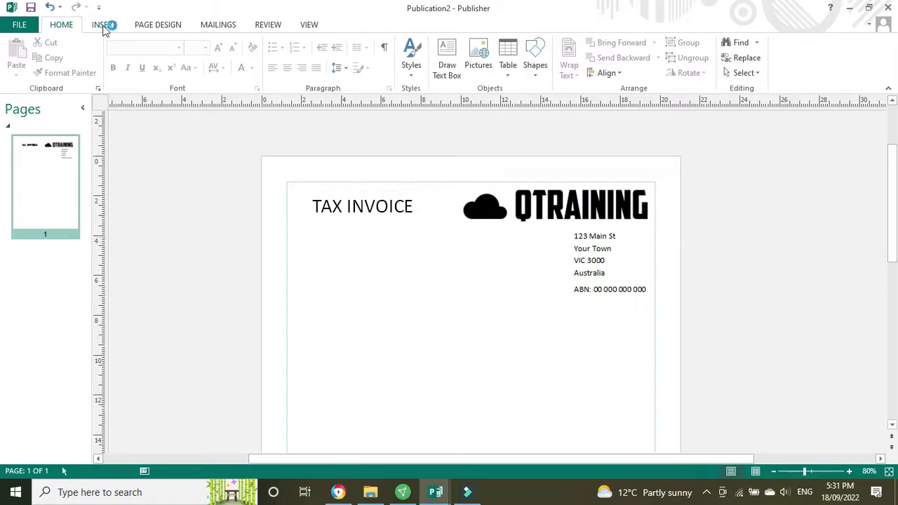
Step: Draw a text box below the heading with To, Invoice Number, Reference, Date and Due labels
{"action": "left_click", "coordinate": [104, 24]}
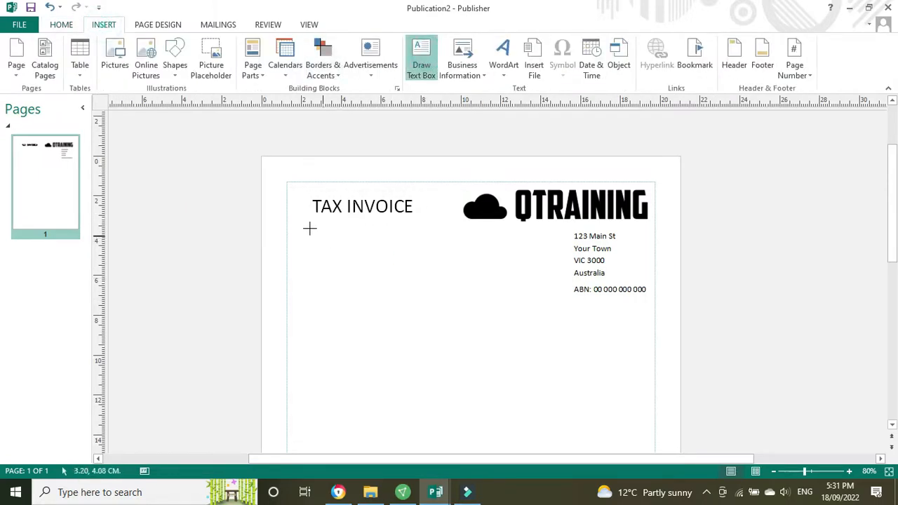
{"action": "left_click_drag", "start_coordinate": [309, 228], "coordinate": [491, 343]}
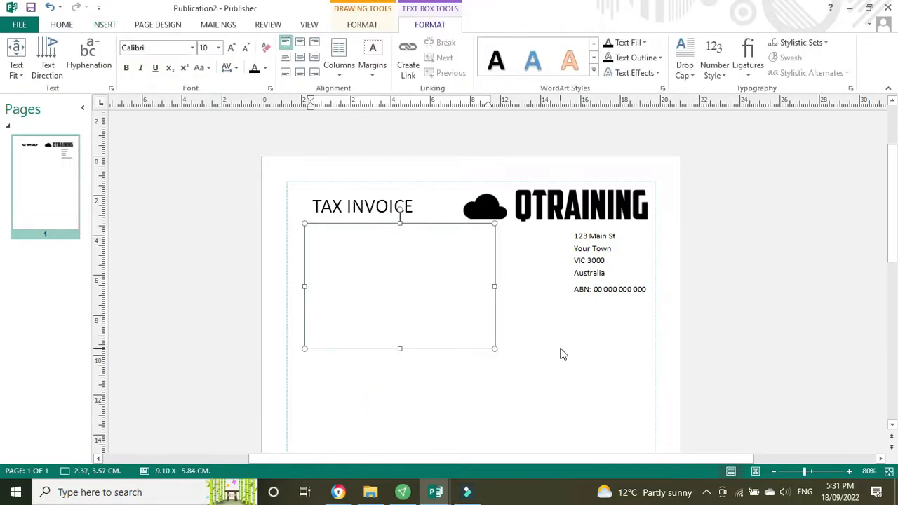
{"action": "type", "text": "Te"}
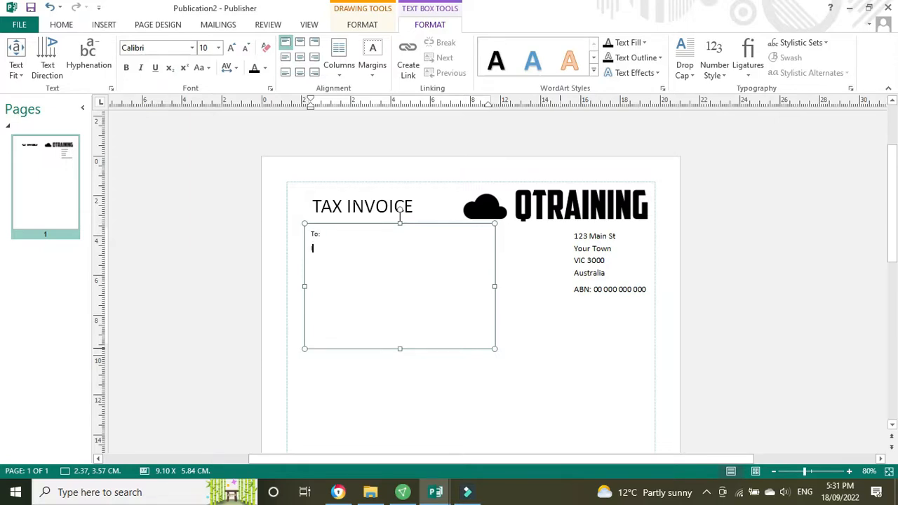
{"action": "type", "text": "Invoice Number:"}
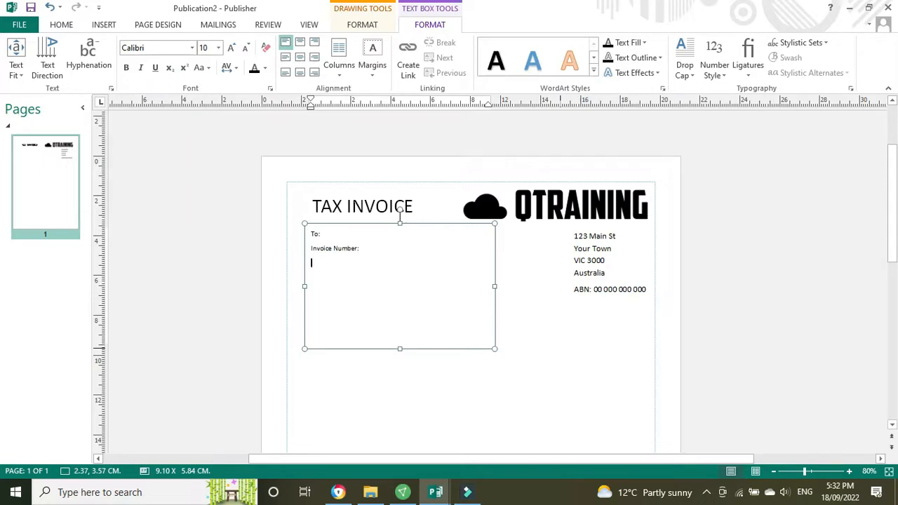
{"action": "type", "text": "Reference:"}
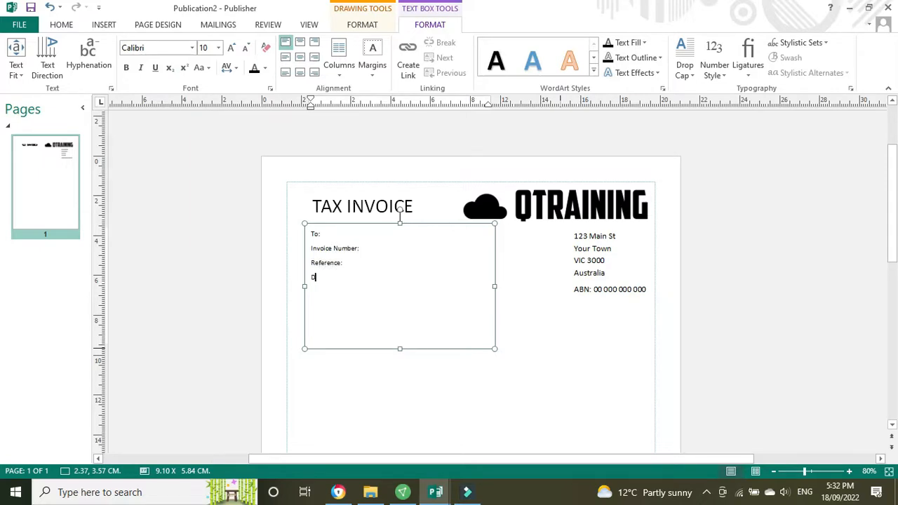
{"action": "type", "text": "ate:"}
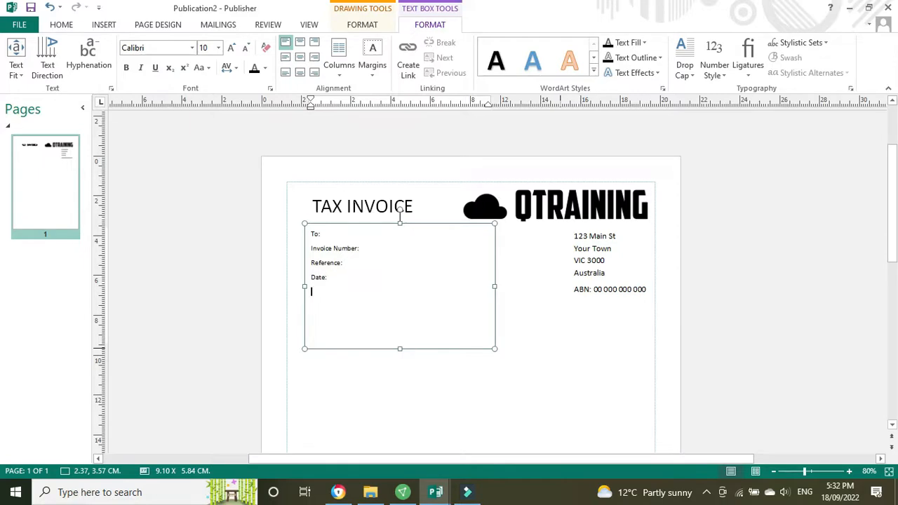
{"action": "type", "text": "D"}
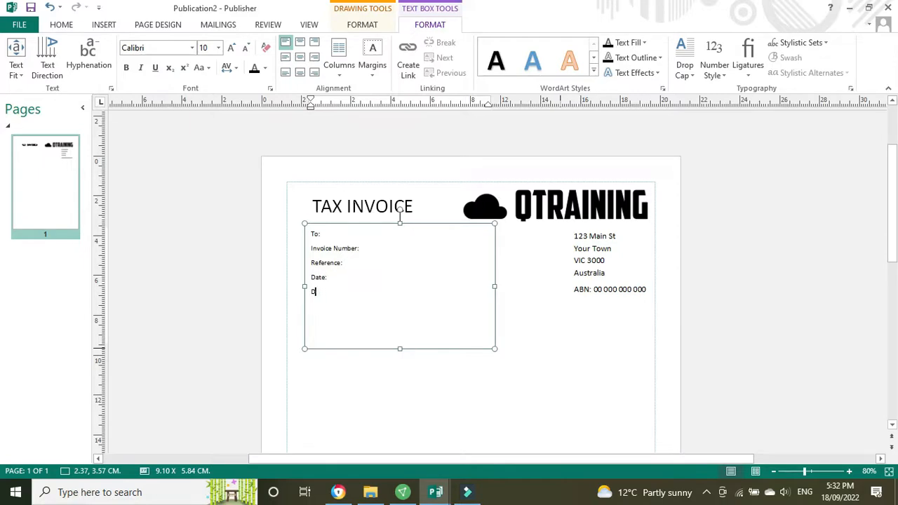
{"action": "type", "text": "ue:"}
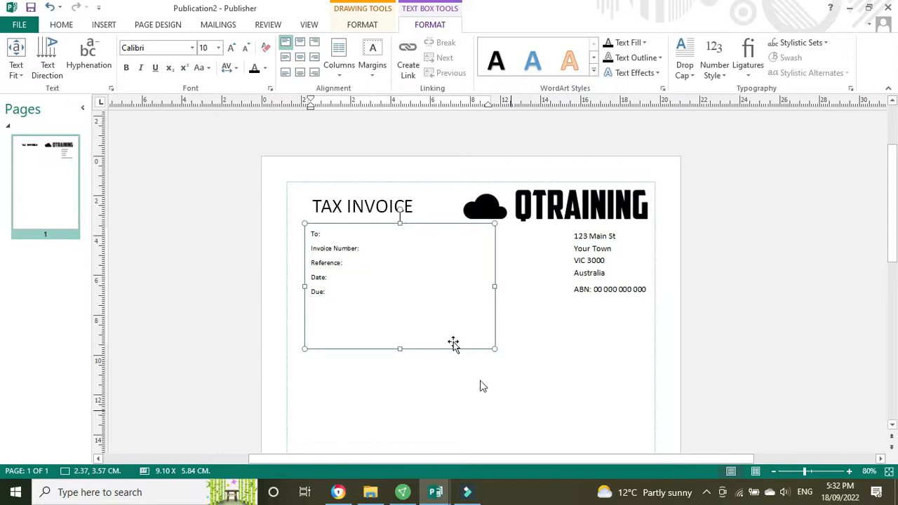
Step: Enter the field values, including Customer Name, invoice number 01 and the dates
{"action": "left_click", "coordinate": [351, 234]}
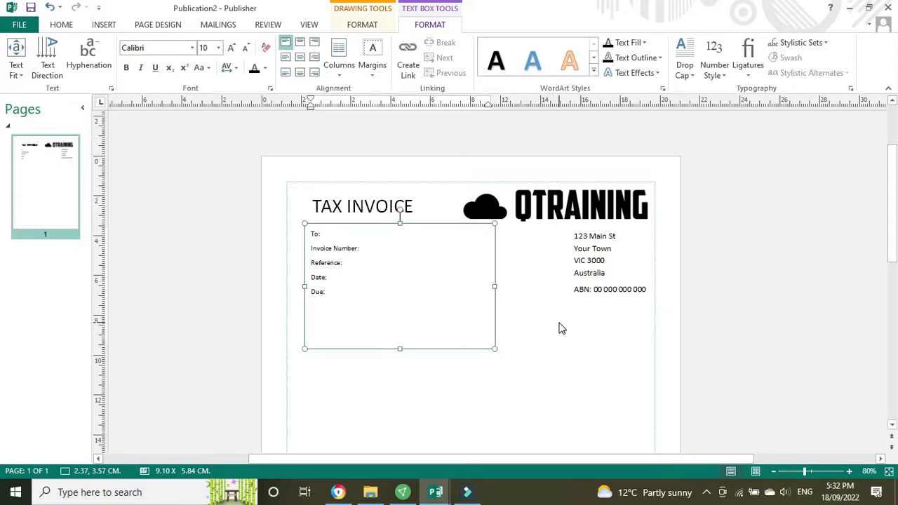
{"action": "type", "text": "d"}
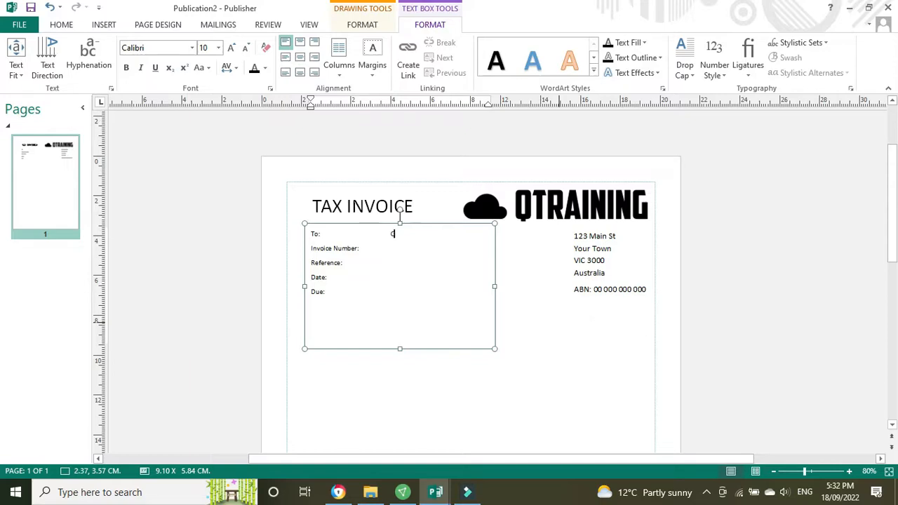
{"action": "type", "text": "Customer Name"}
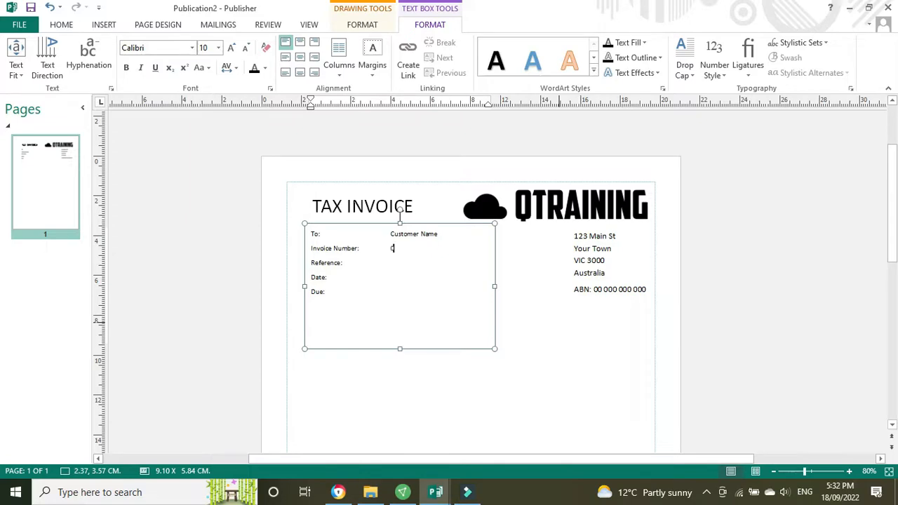
{"action": "type", "text": "01"}
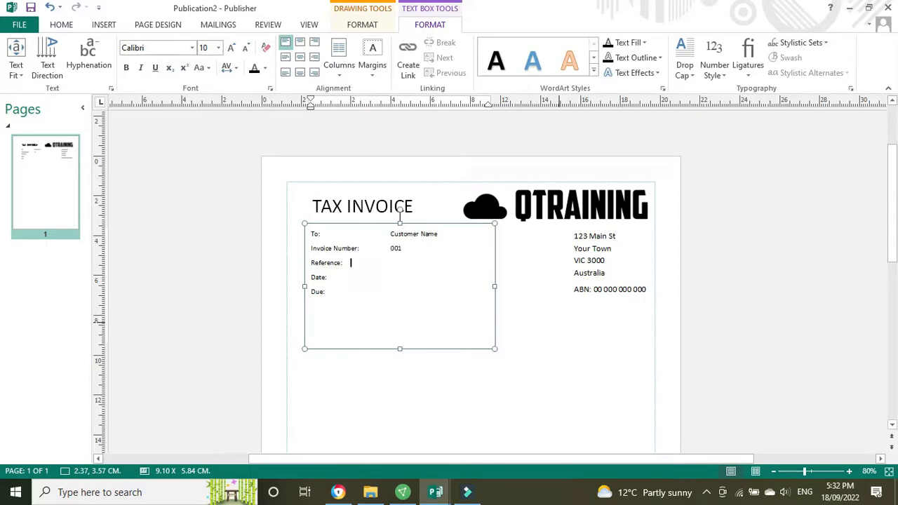
{"action": "type", "text": "Job#"}
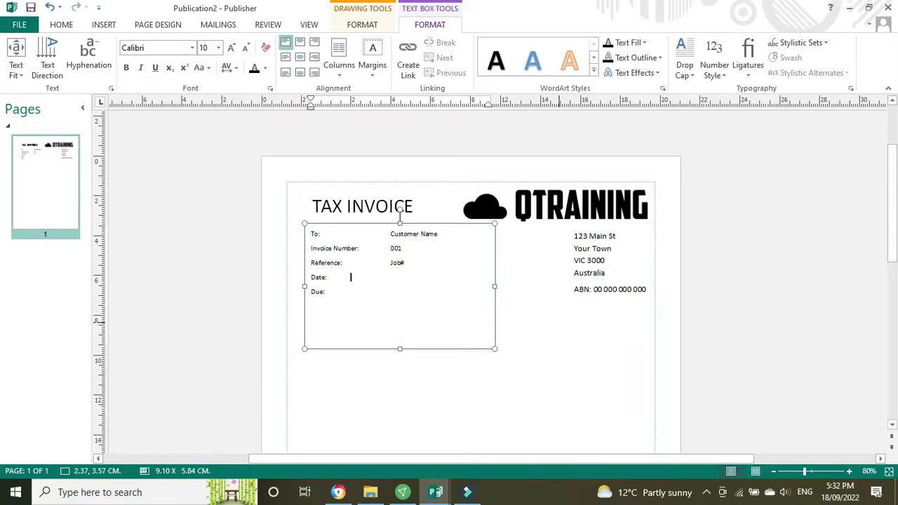
{"action": "type", "text": "1/9/2"}
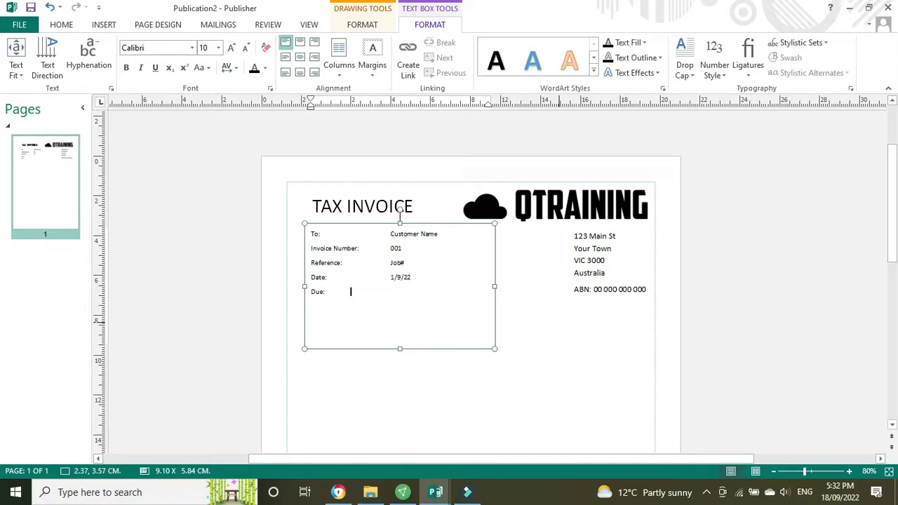
{"action": "type", "text": "20/9/22"}
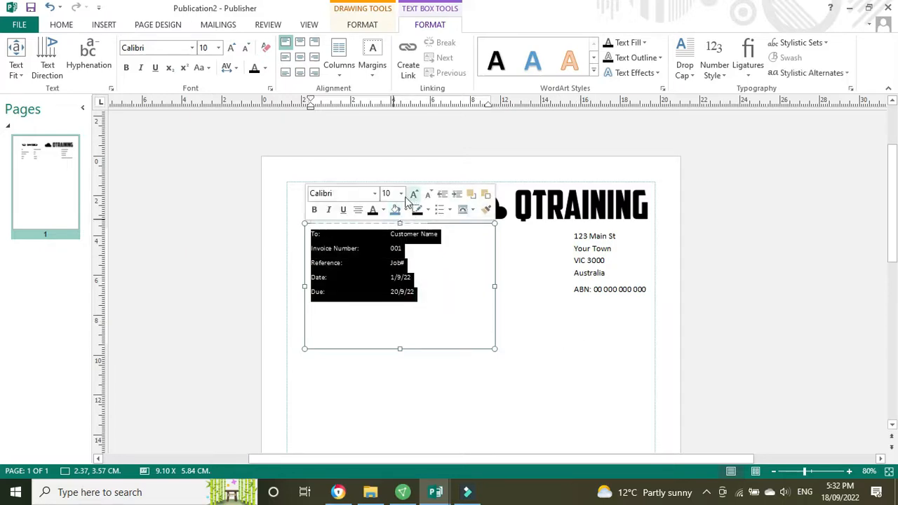
Step: Set the invoice details text to 12 pt
{"action": "left_click", "coordinate": [401, 193]}
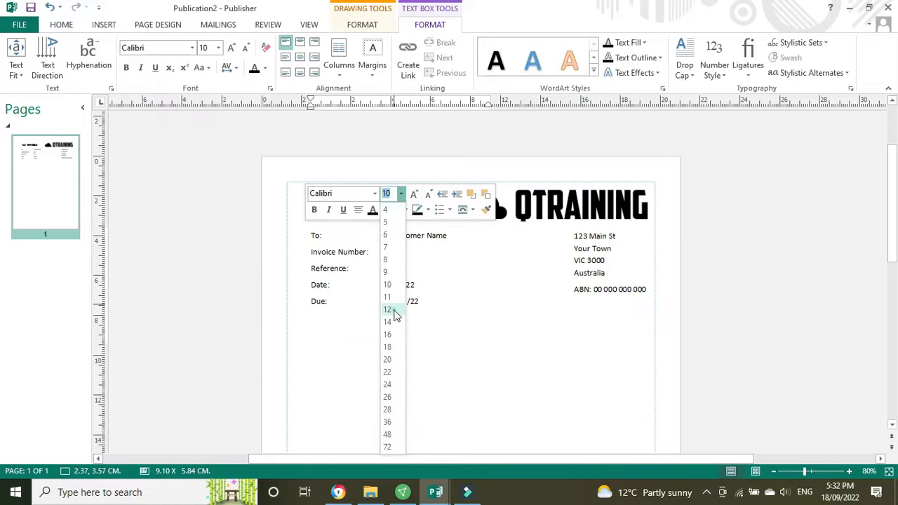
{"action": "left_click", "coordinate": [484, 405]}
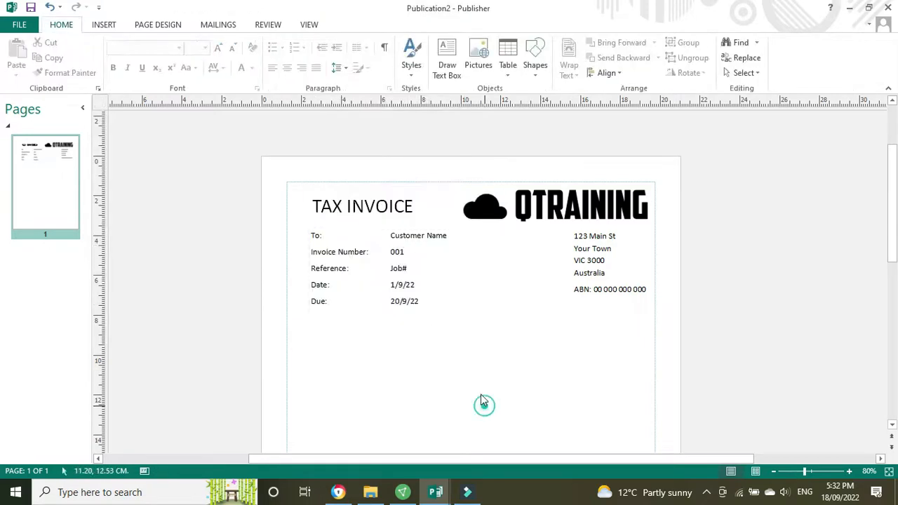
{"action": "left_click", "coordinate": [391, 230]}
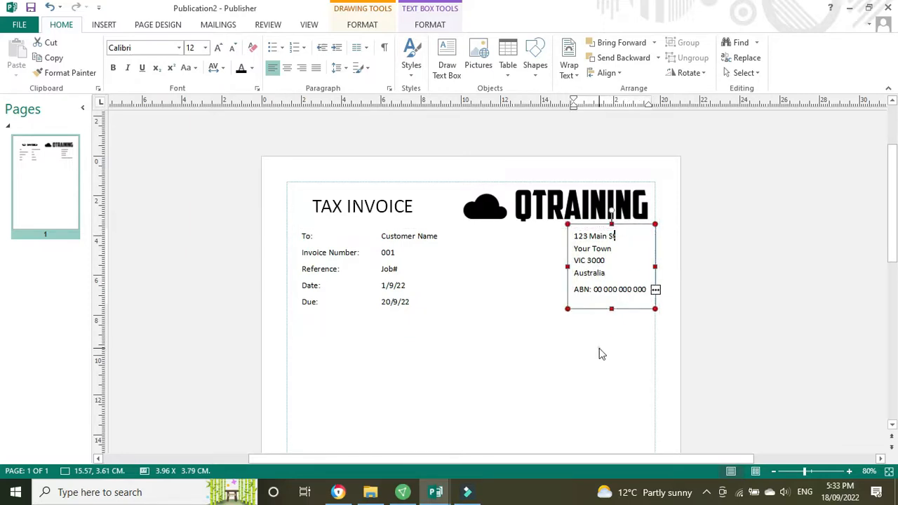
{"action": "left_click", "coordinate": [753, 301]}
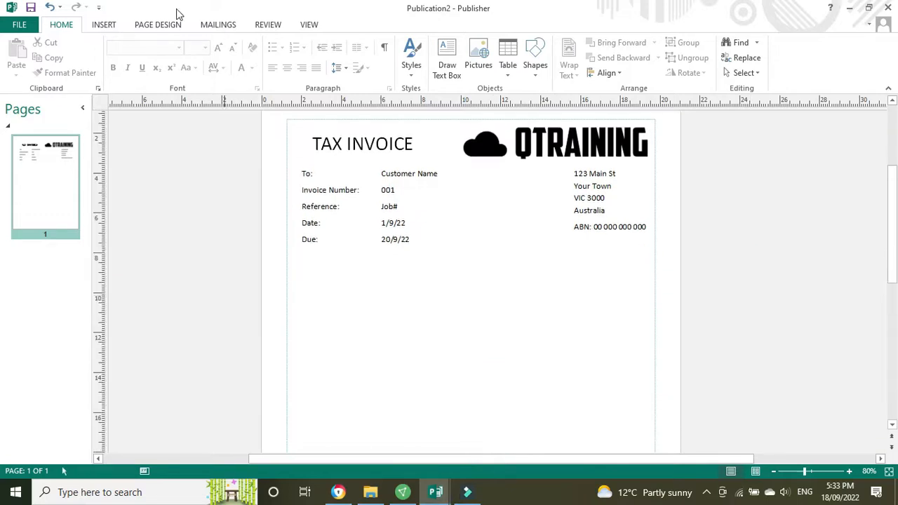
Step: Insert an orange-and-blue barred frame from the Borders & Accents gallery below the details
{"action": "left_click", "coordinate": [103, 24]}
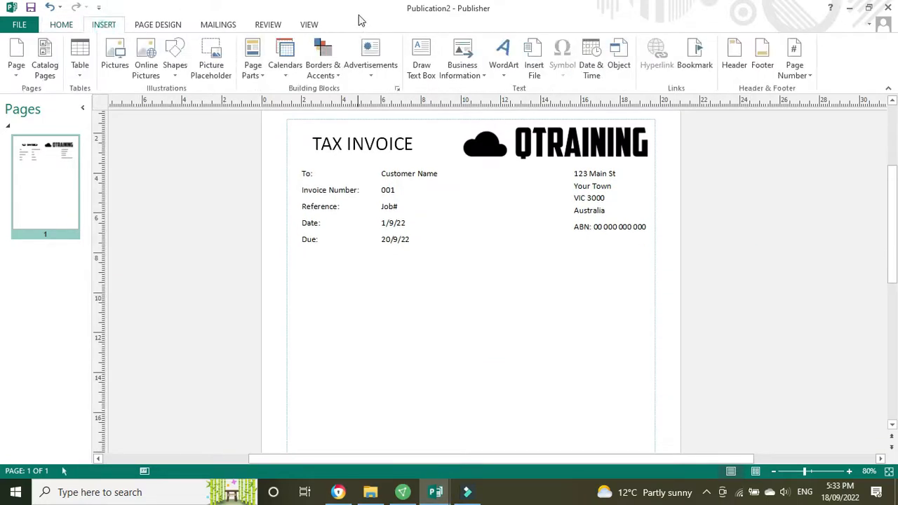
{"action": "mouse_move", "coordinate": [252, 56]}
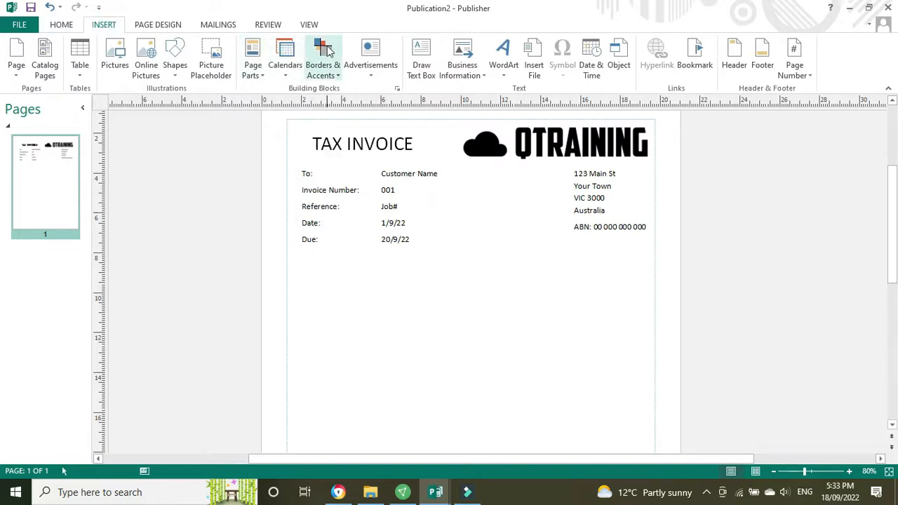
{"action": "left_click", "coordinate": [322, 56]}
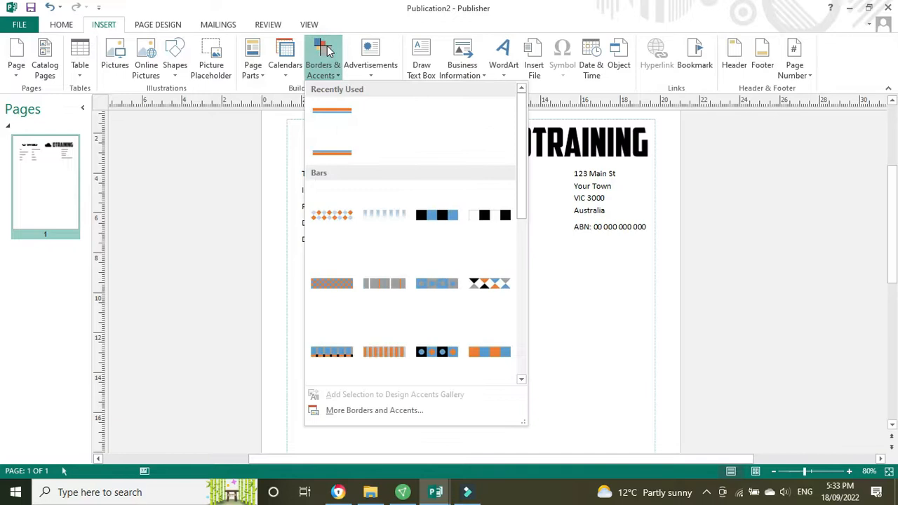
{"action": "mouse_move", "coordinate": [371, 141]}
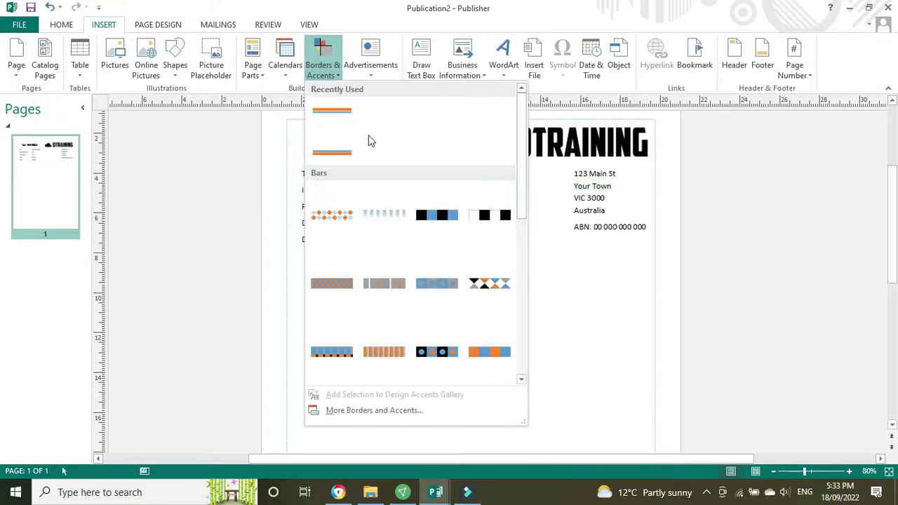
{"action": "scroll", "scroll_direction": "down", "scroll_amount": 3}
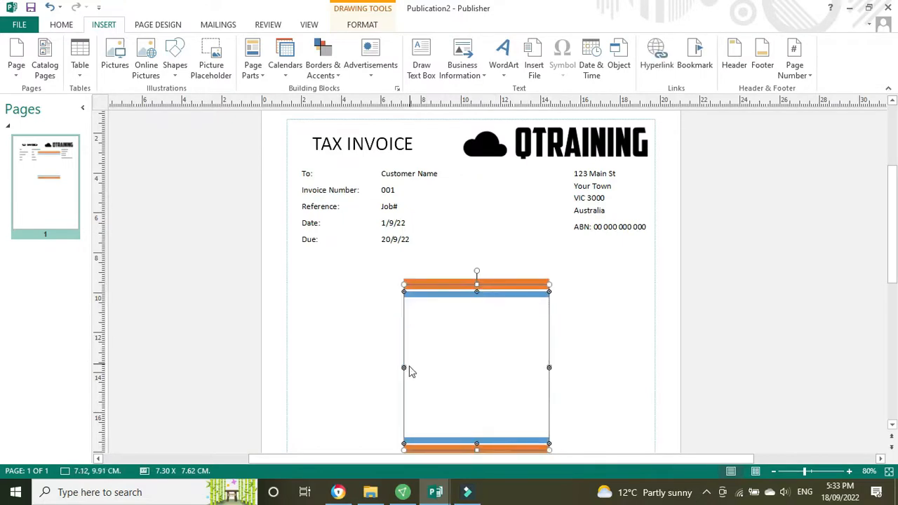
{"action": "left_click_drag", "start_coordinate": [403, 366], "coordinate": [290, 368]}
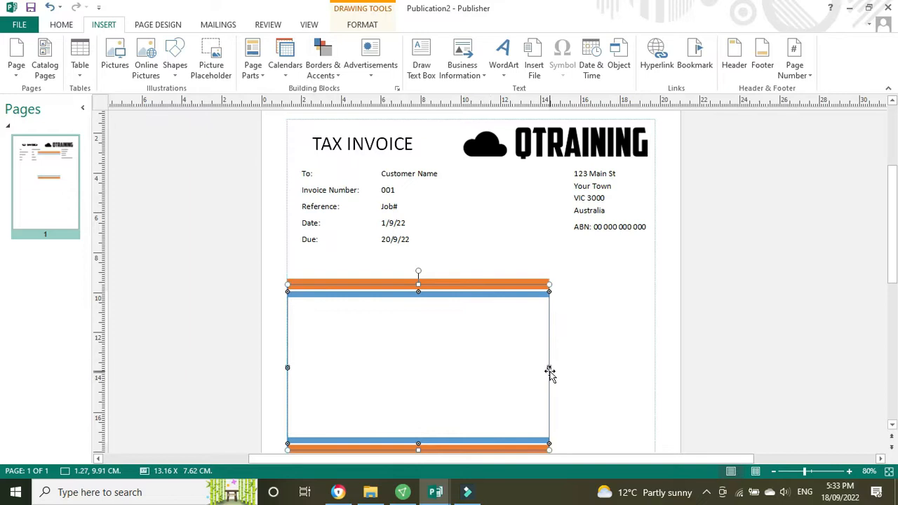
Step: Stretch the frame group to the right margin and lengthen it downward
{"action": "left_click_drag", "start_coordinate": [549, 367], "coordinate": [649, 367]}
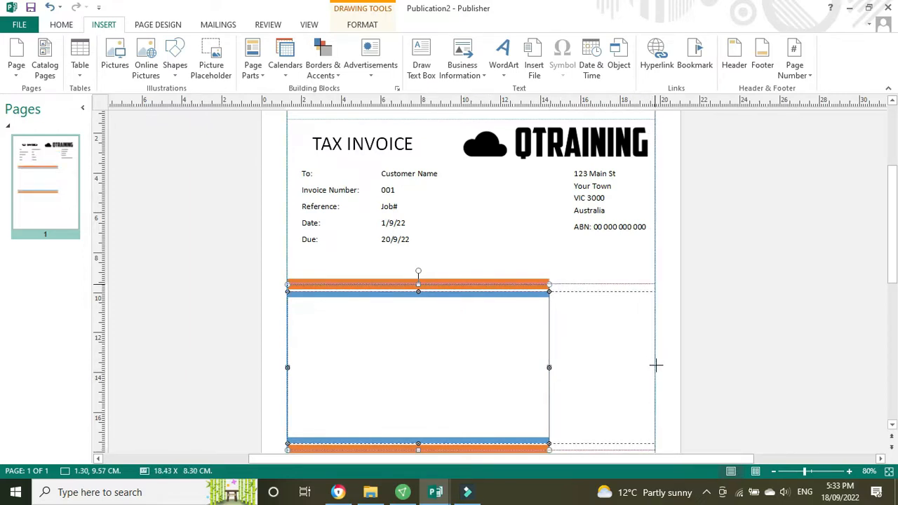
{"action": "left_click_drag", "start_coordinate": [547, 367], "coordinate": [655, 367]}
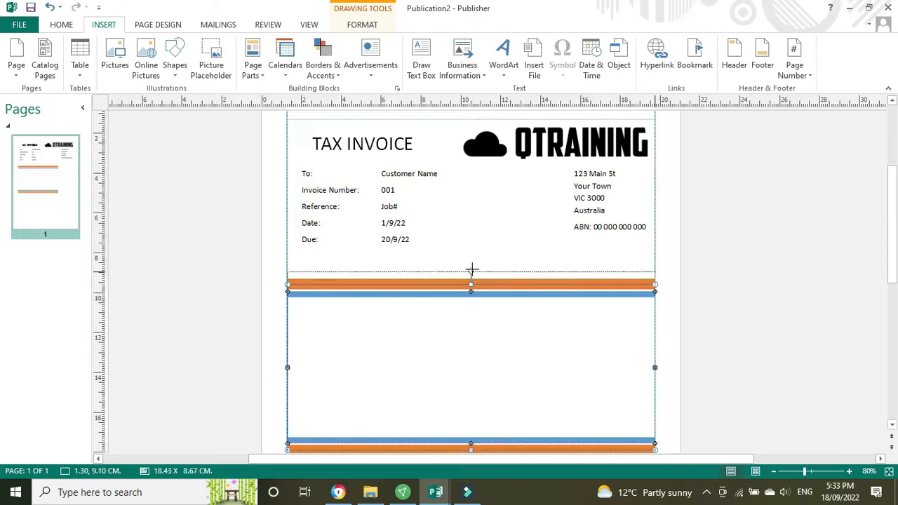
{"action": "scroll", "scroll_direction": "down", "scroll_amount": 3}
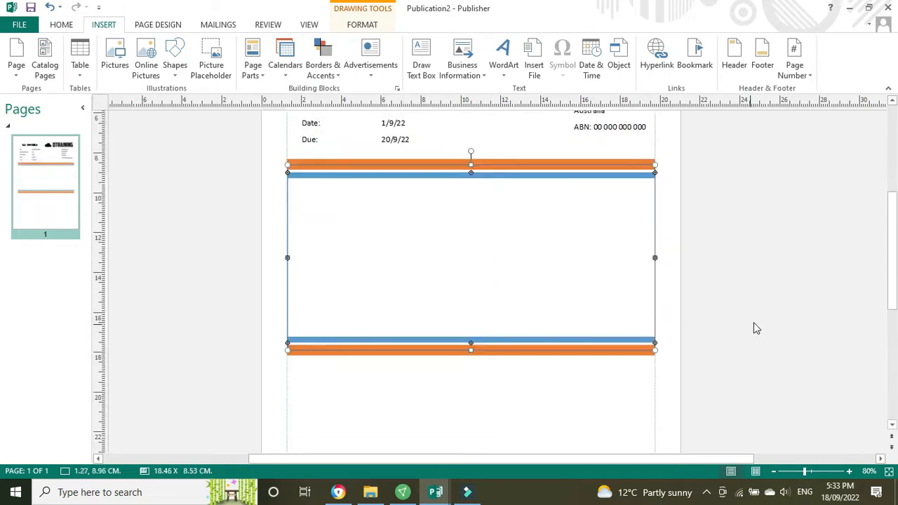
{"action": "scroll", "scroll_direction": "down", "scroll_amount": 3}
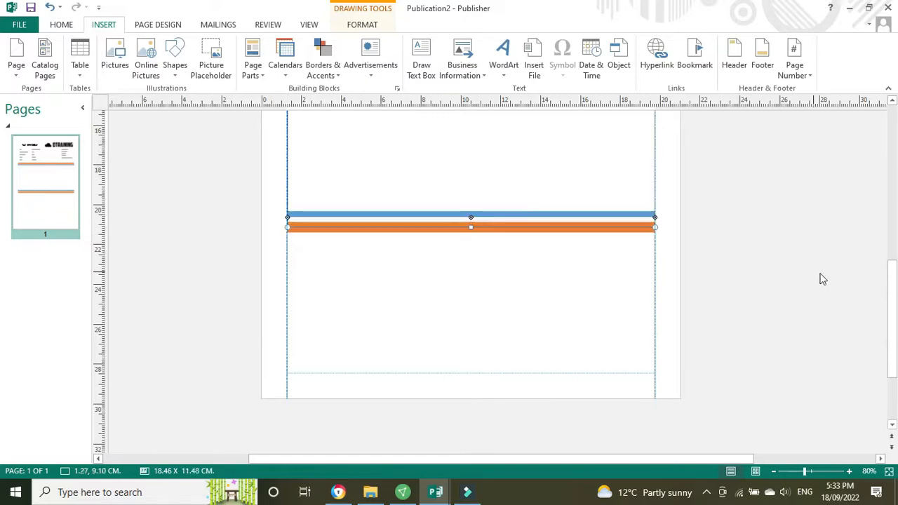
{"action": "scroll", "scroll_direction": "up", "scroll_amount": 3}
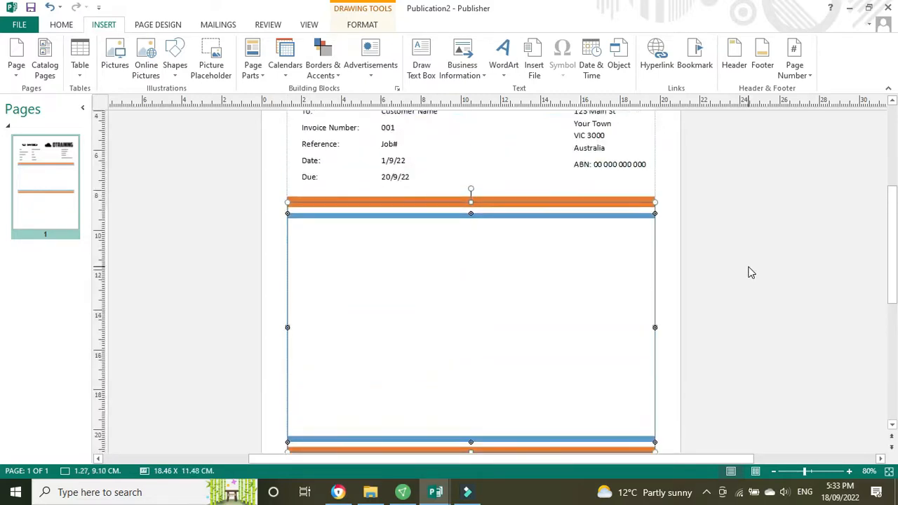
{"action": "left_click", "coordinate": [541, 289]}
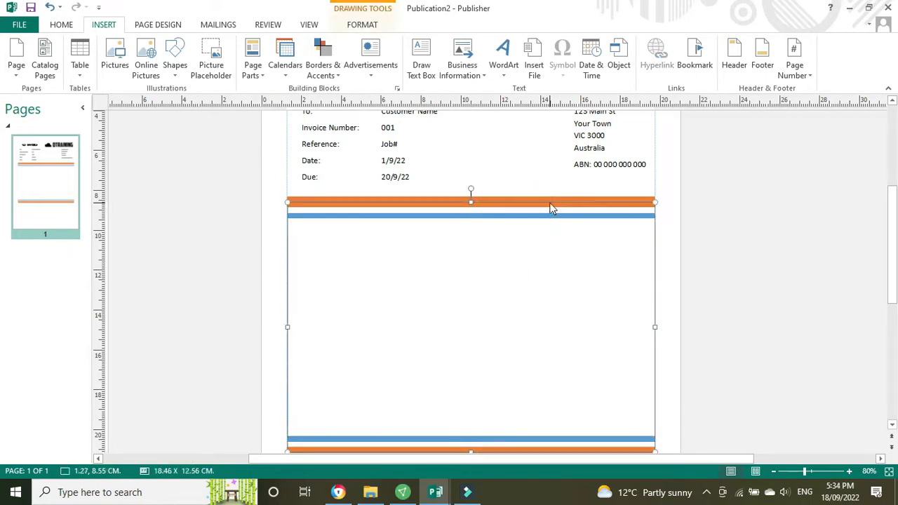
Step: Set the frame group's line colour to dark navy in Format Object
{"action": "right_click", "coordinate": [550, 207]}
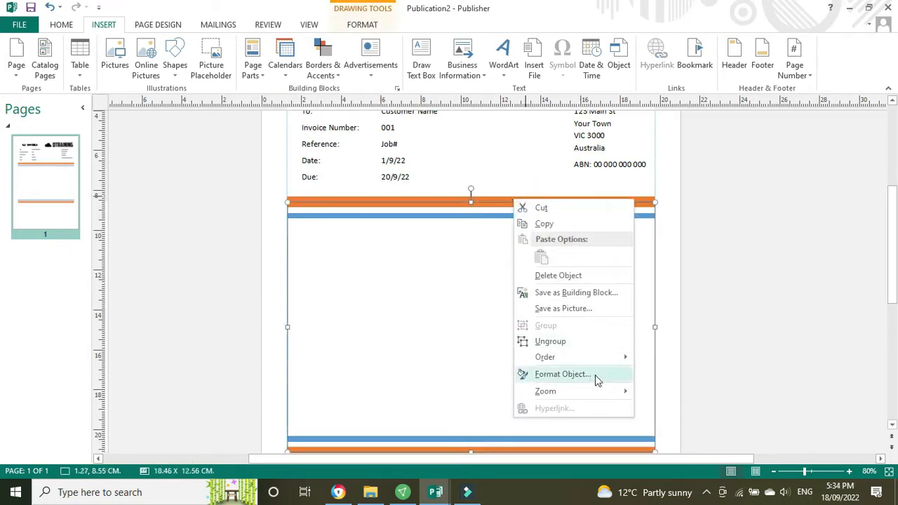
{"action": "left_click", "coordinate": [562, 373]}
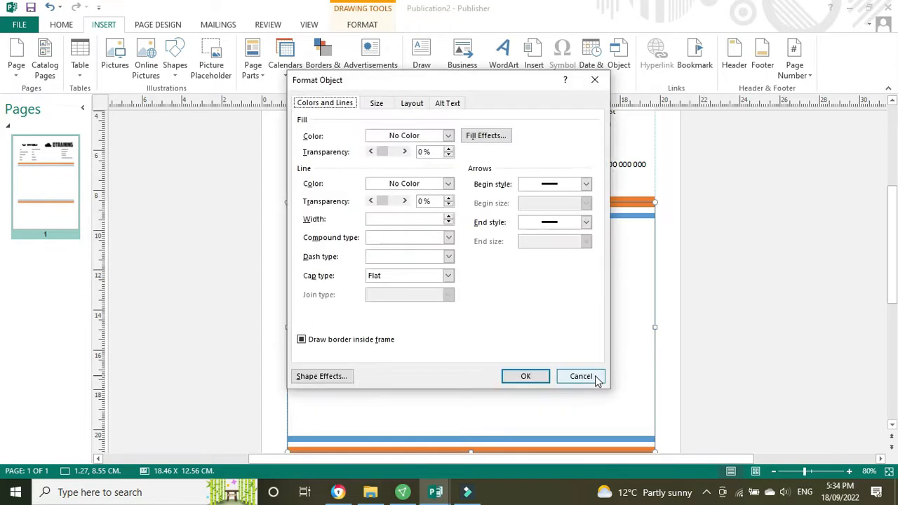
{"action": "left_click", "coordinate": [448, 183]}
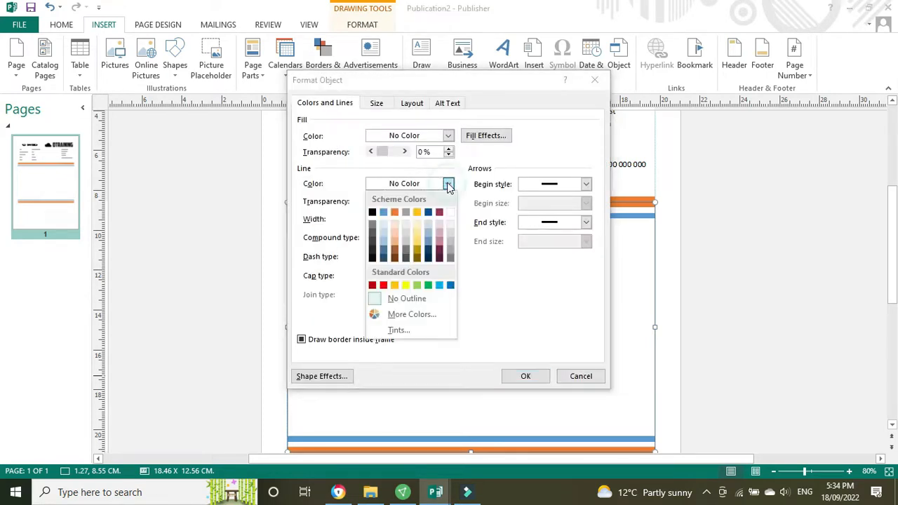
{"action": "mouse_move", "coordinate": [428, 257]}
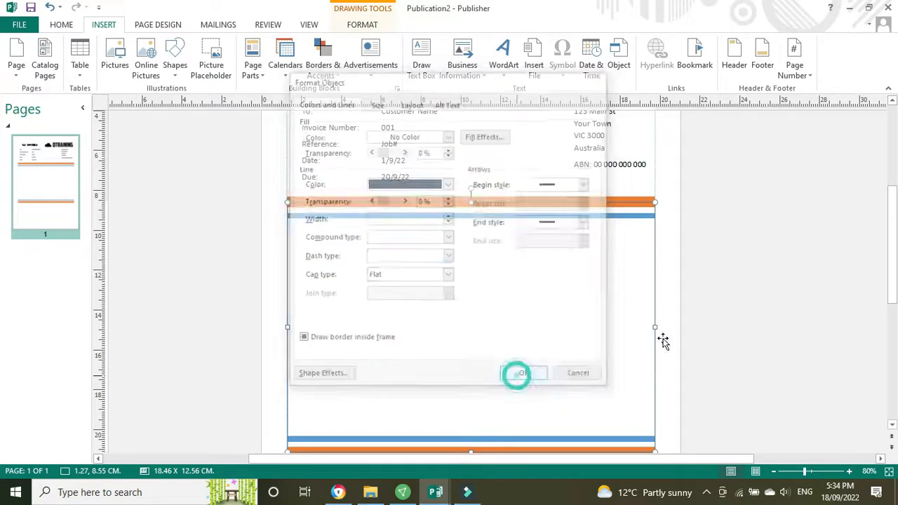
{"action": "left_click", "coordinate": [522, 373]}
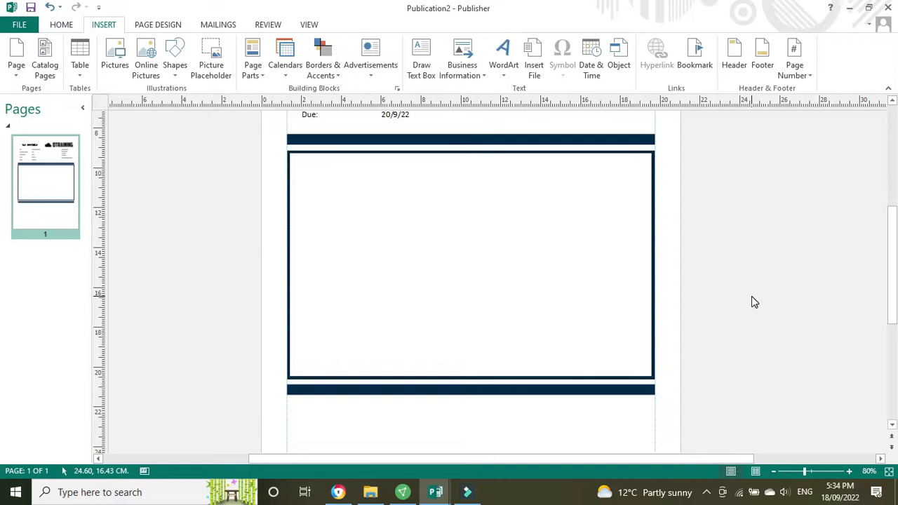
{"action": "left_click", "coordinate": [61, 25]}
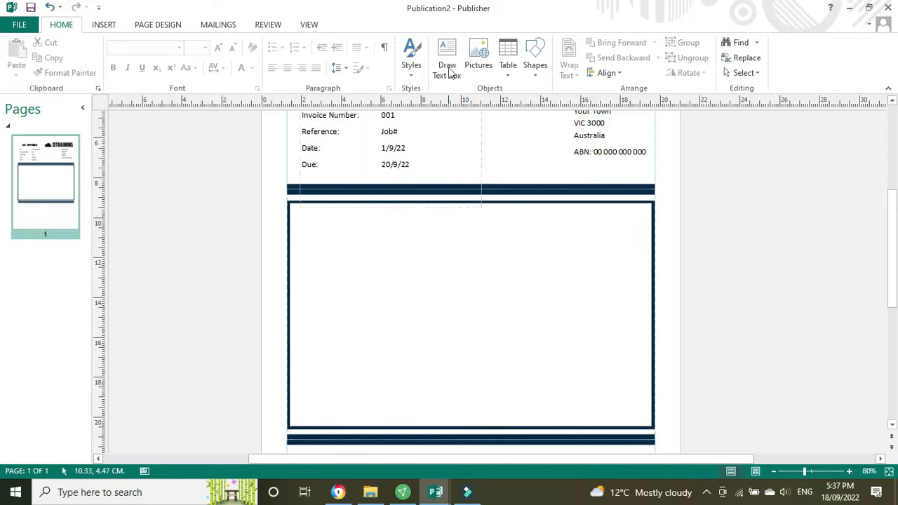
Step: Draw a text box in the navy frame with bold 12-pt Description, Quantity, Unit Price, Amount headings
{"action": "left_click", "coordinate": [447, 56]}
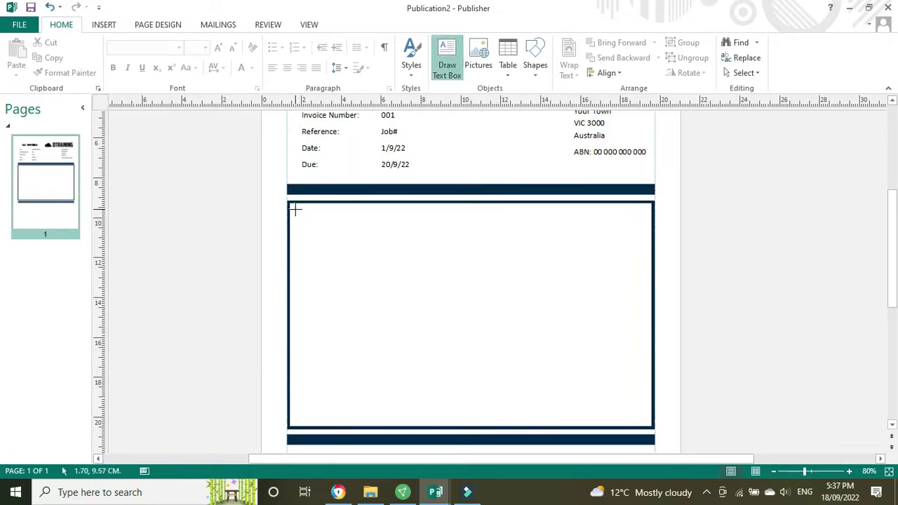
{"action": "left_click_drag", "start_coordinate": [297, 210], "coordinate": [639, 391]}
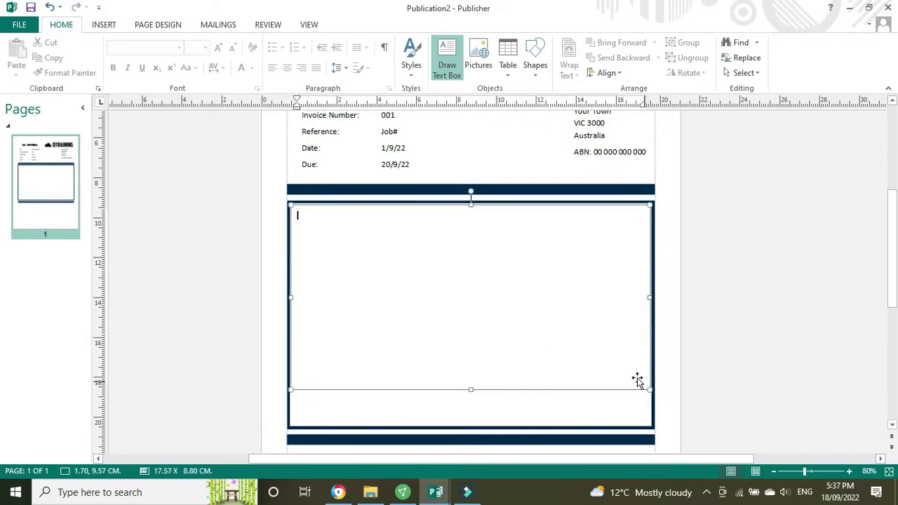
{"action": "type", "text": "Descrip"}
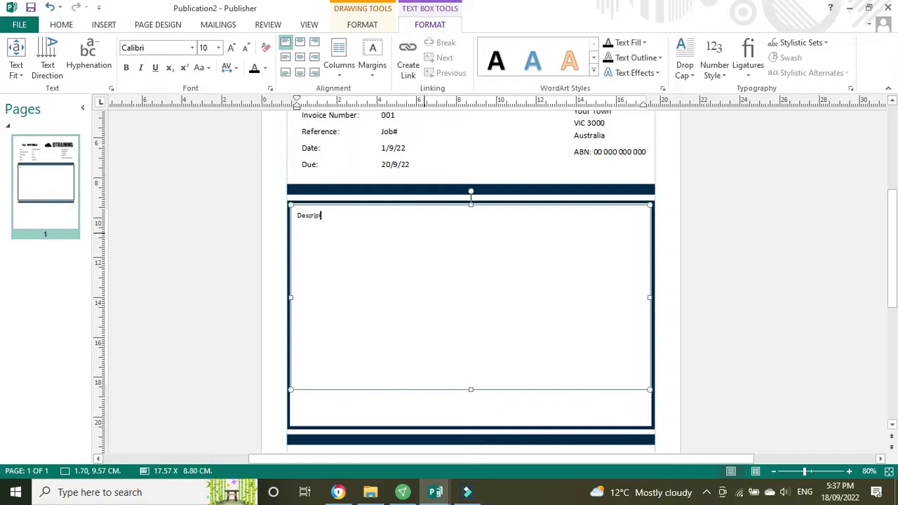
{"action": "type", "text": "io"}
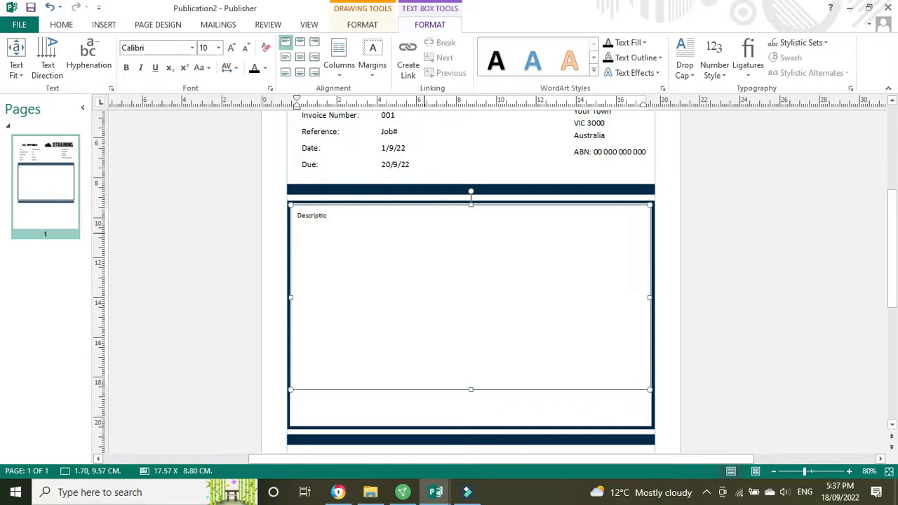
{"action": "type", "text": "n"}
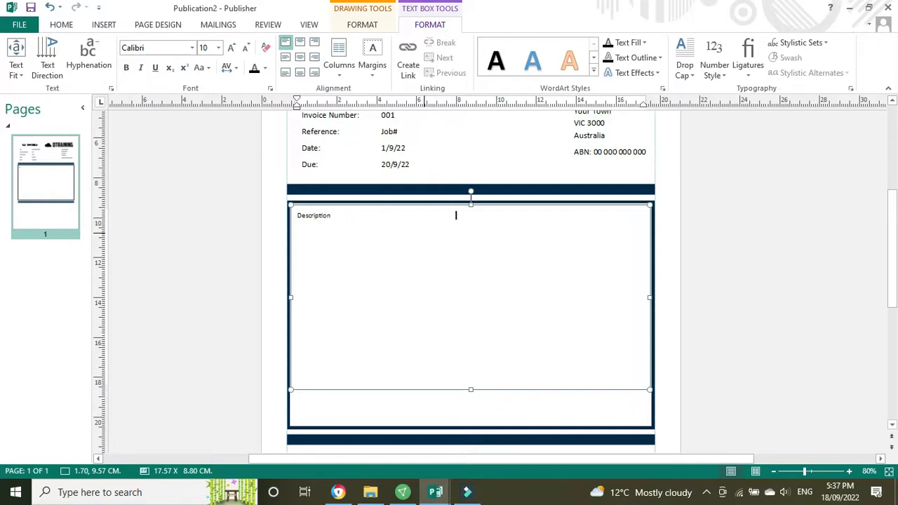
{"action": "type", "text": "Quantity"}
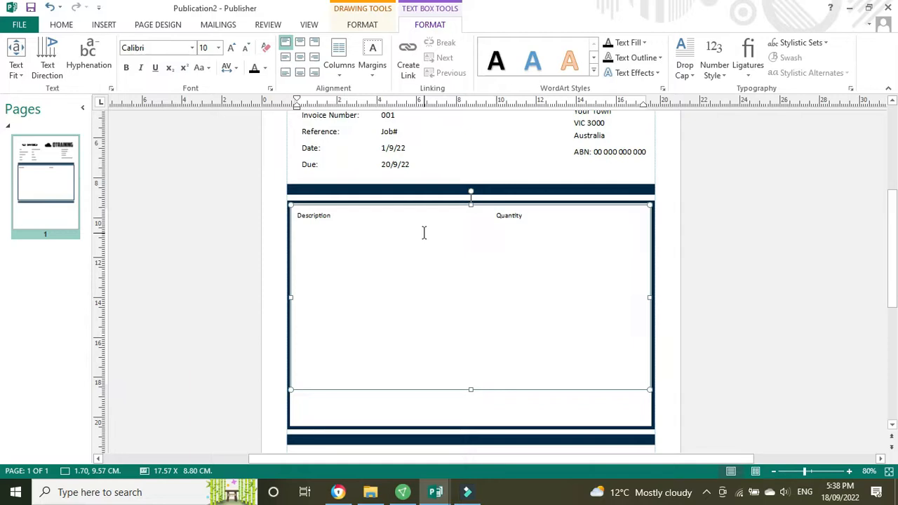
{"action": "type", "text": "Unit Price"}
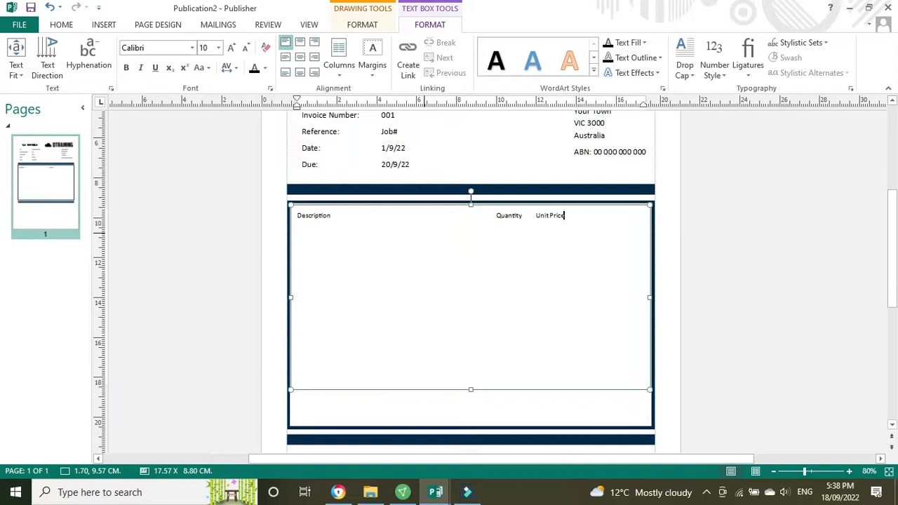
{"action": "type", "text": "Amount"}
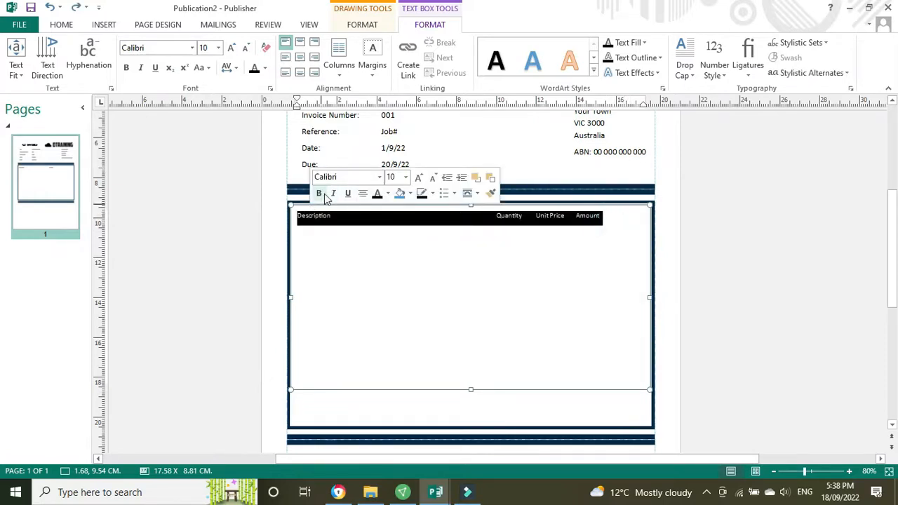
{"action": "left_click", "coordinate": [405, 176]}
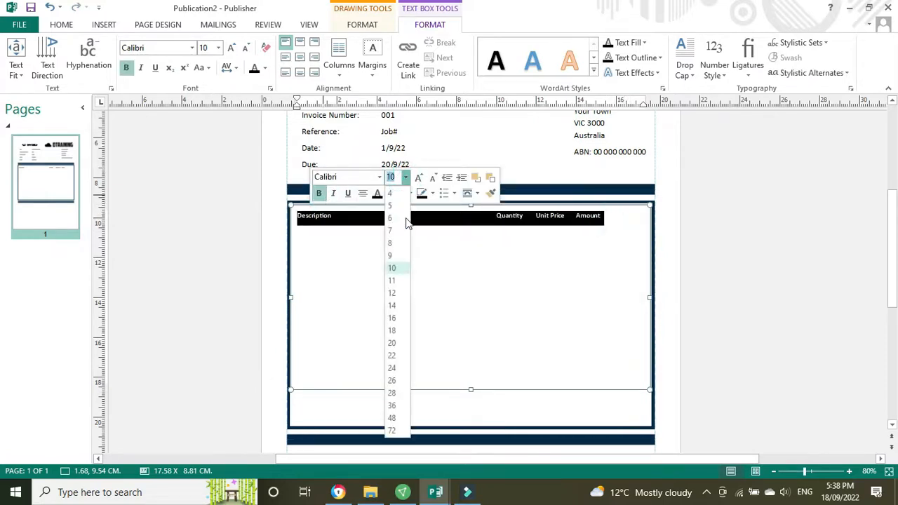
{"action": "left_click", "coordinate": [391, 292]}
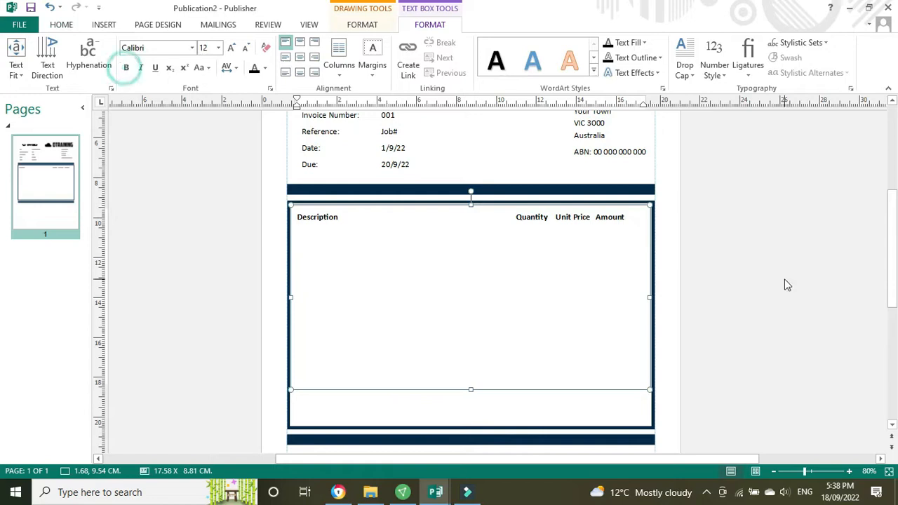
Step: Type the Service 1 line: quantity 2, $100, amount $200
{"action": "type", "text": "Serv"}
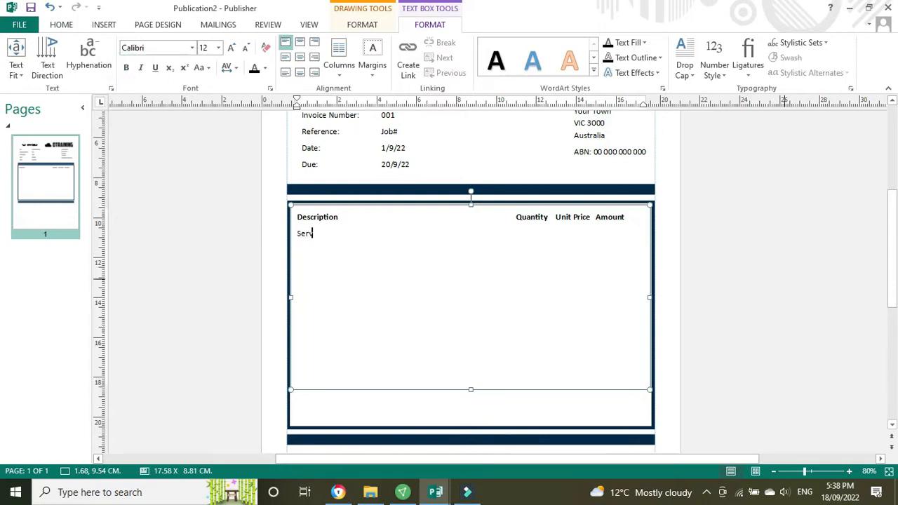
{"action": "type", "text": "ice 1"}
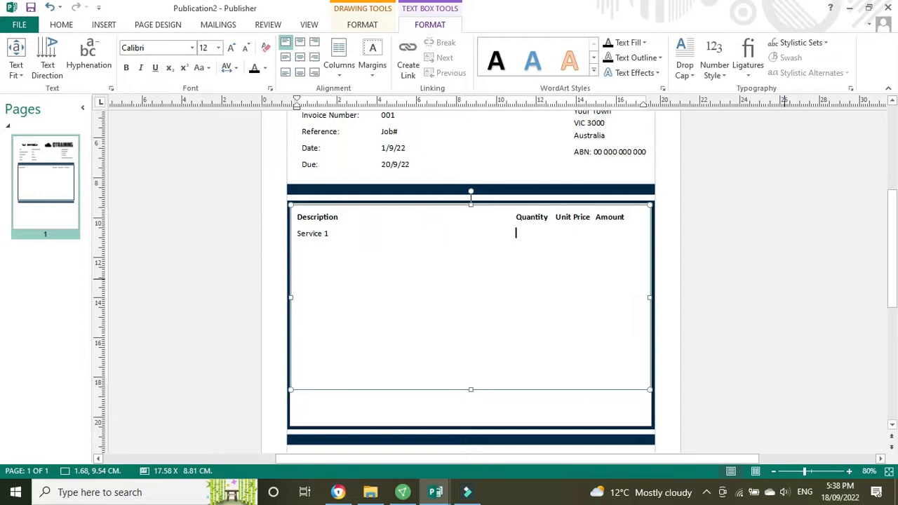
{"action": "type", "text": "2"}
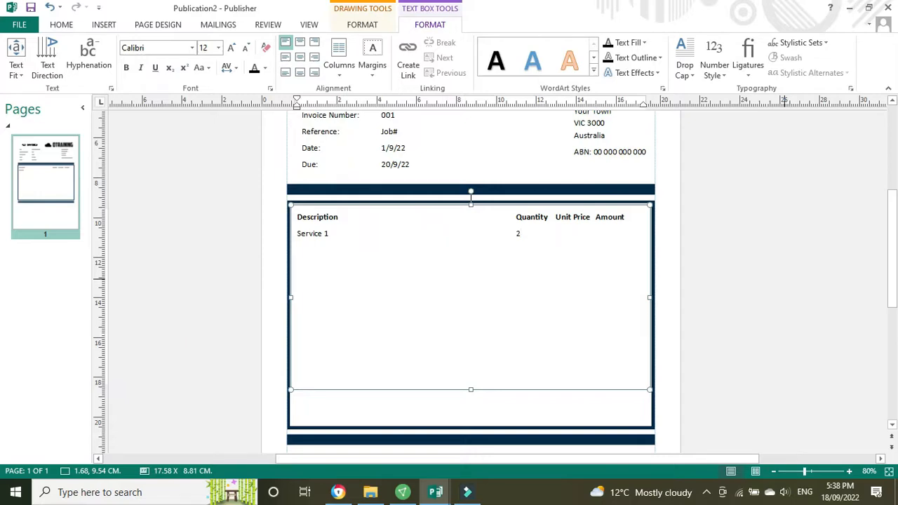
{"action": "type", "text": "$100"}
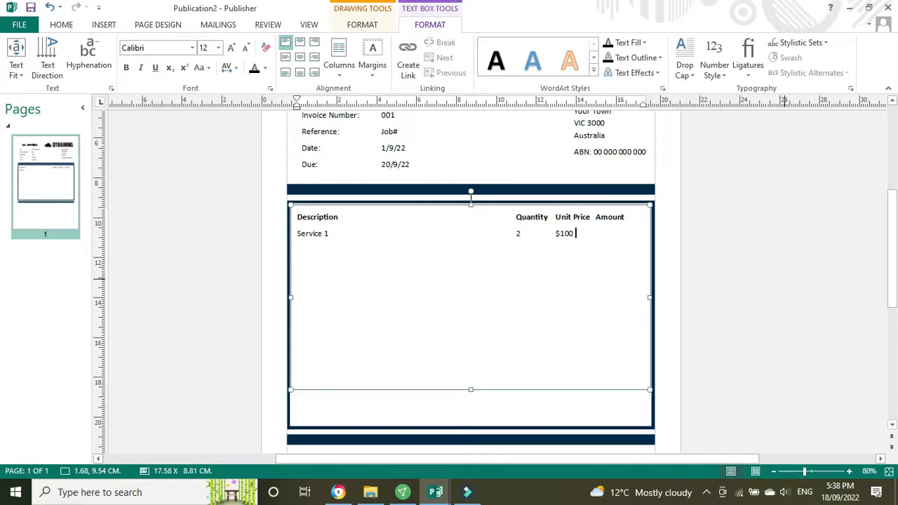
{"action": "type", "text": "$"}
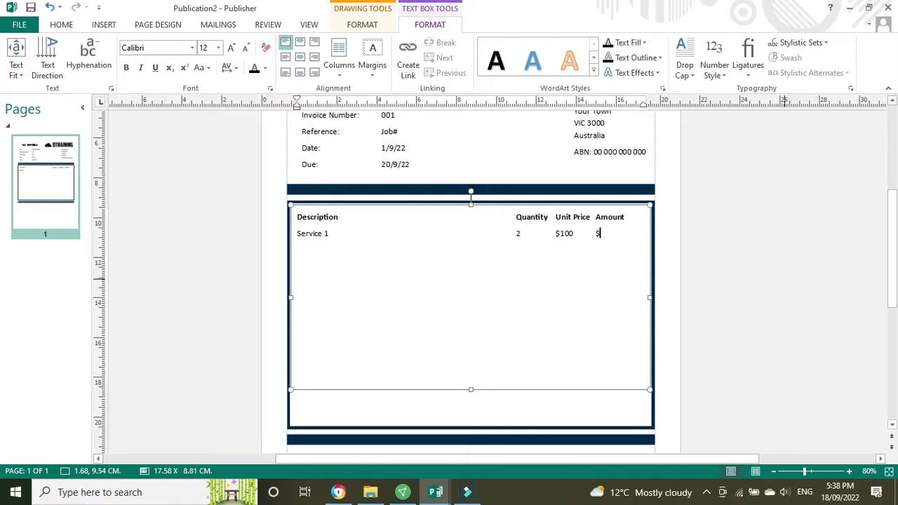
{"action": "type", "text": "200"}
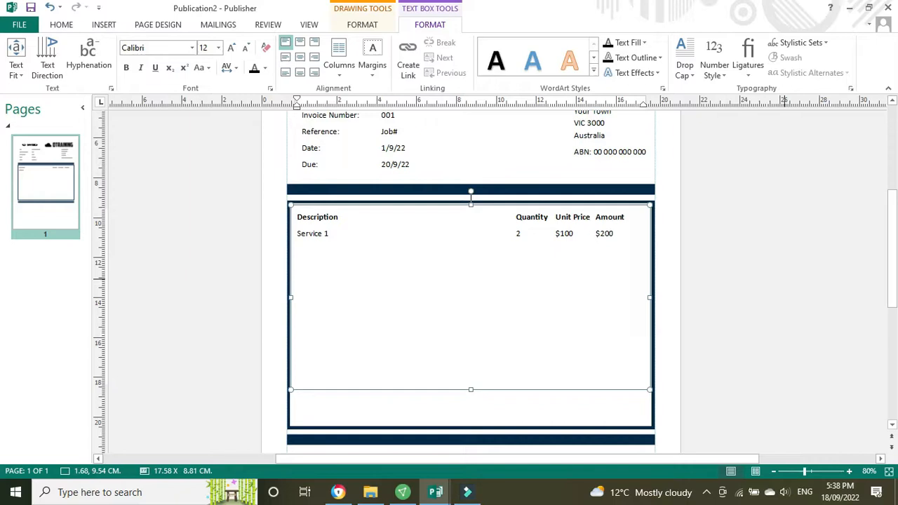
Step: Type the Service 2 line: quantity 1, $500, amount $500
{"action": "type", "text": "Serv"}
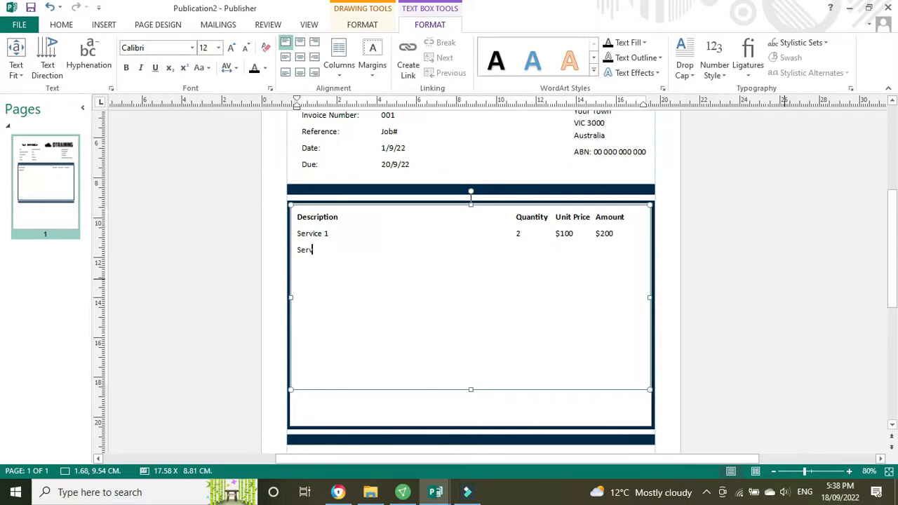
{"action": "type", "text": "ice 2"}
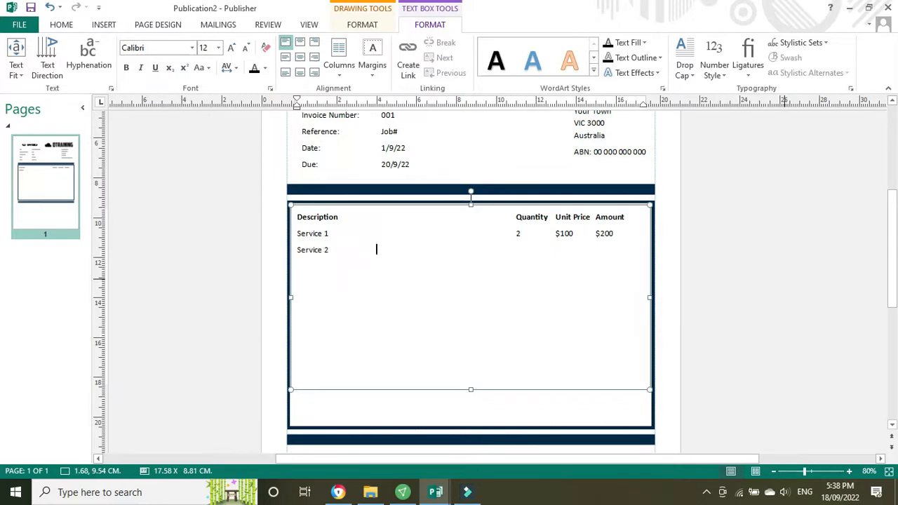
{"action": "type", "text": "1"}
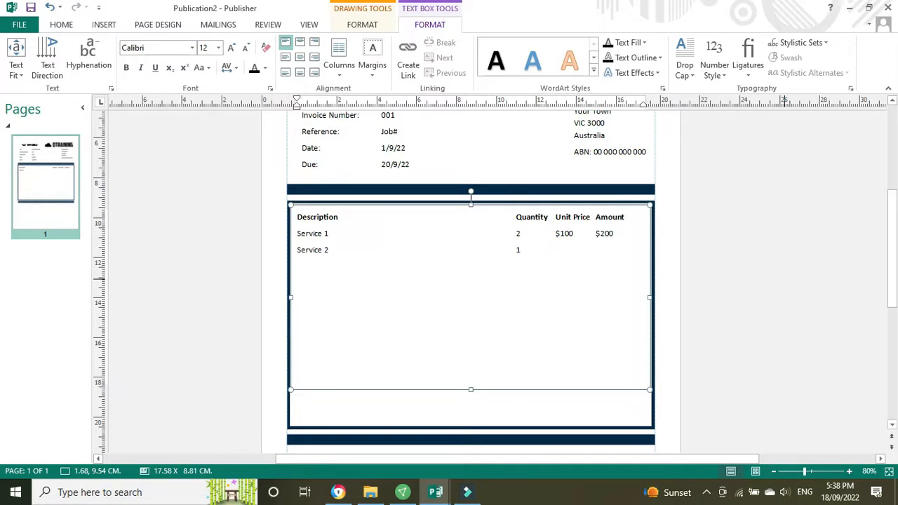
{"action": "type", "text": "$5"}
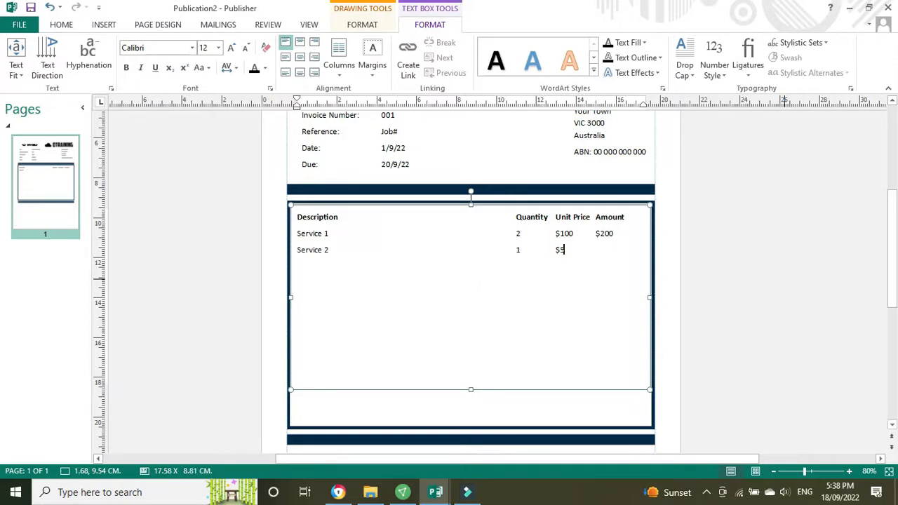
{"action": "type", "text": "00"}
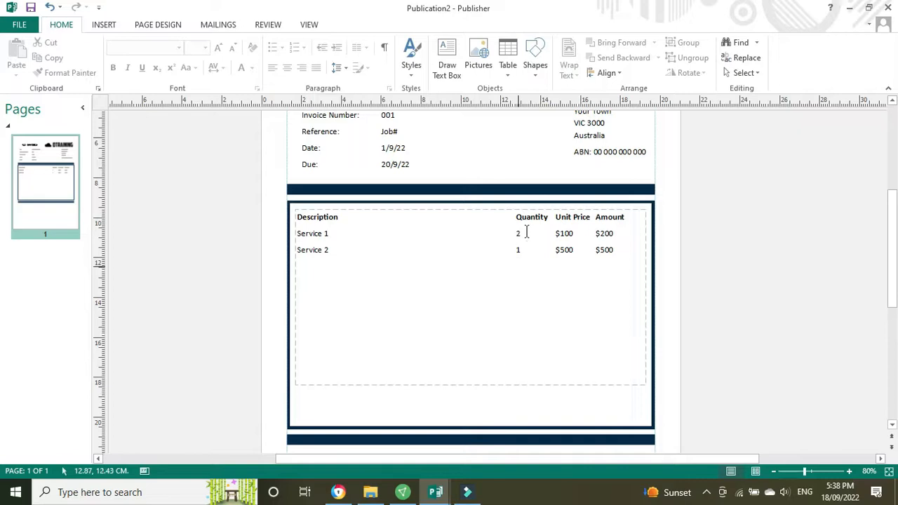
Step: Start a subtotal row below the line items
{"action": "left_click", "coordinate": [517, 232]}
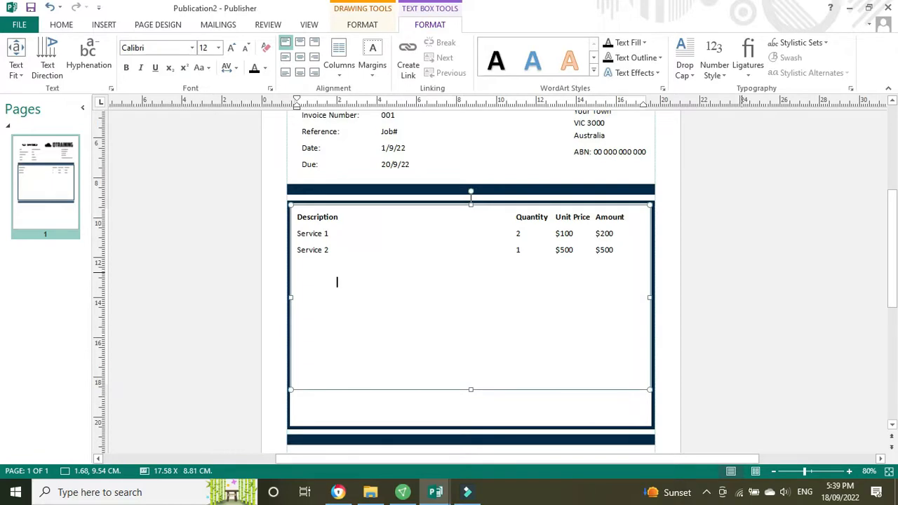
{"action": "left_click", "coordinate": [515, 282]}
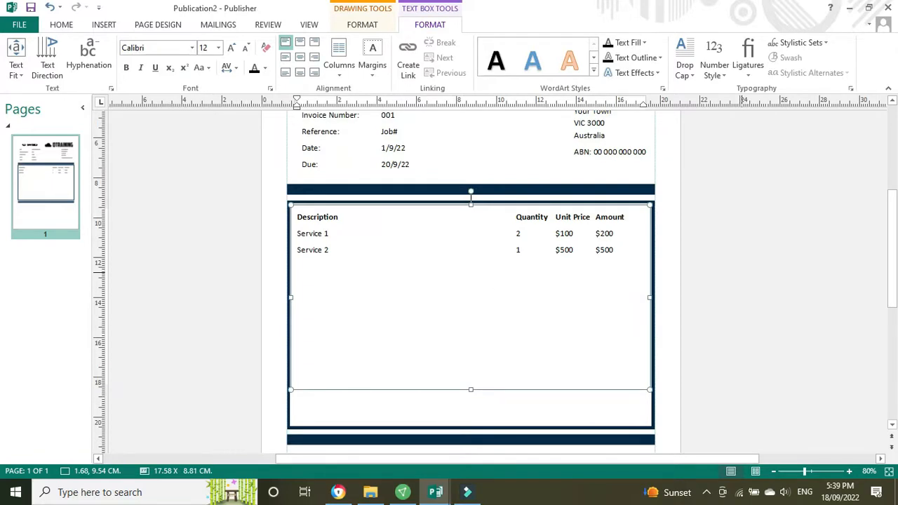
{"action": "type", "text": "SUbto"}
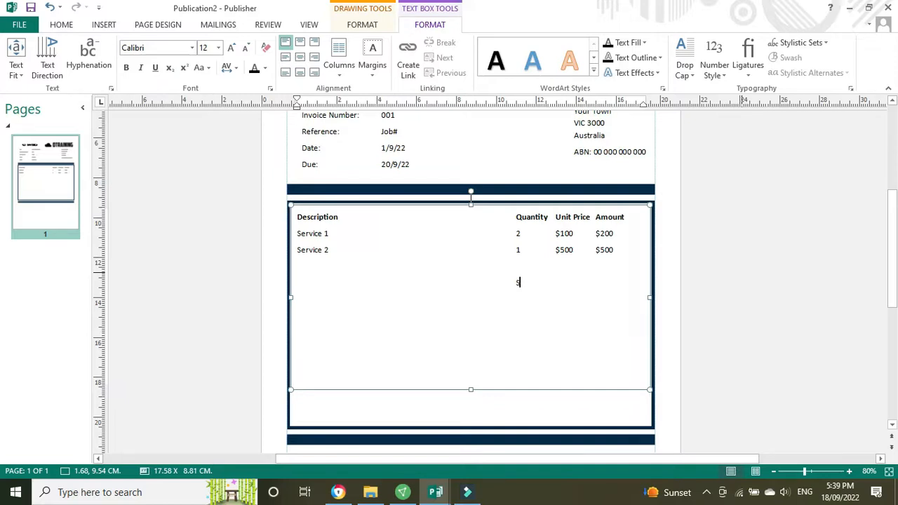
Step: Add the Sub total $700.00 and GST $70.00 rows beneath the items
{"action": "type", "text": "Sub total"}
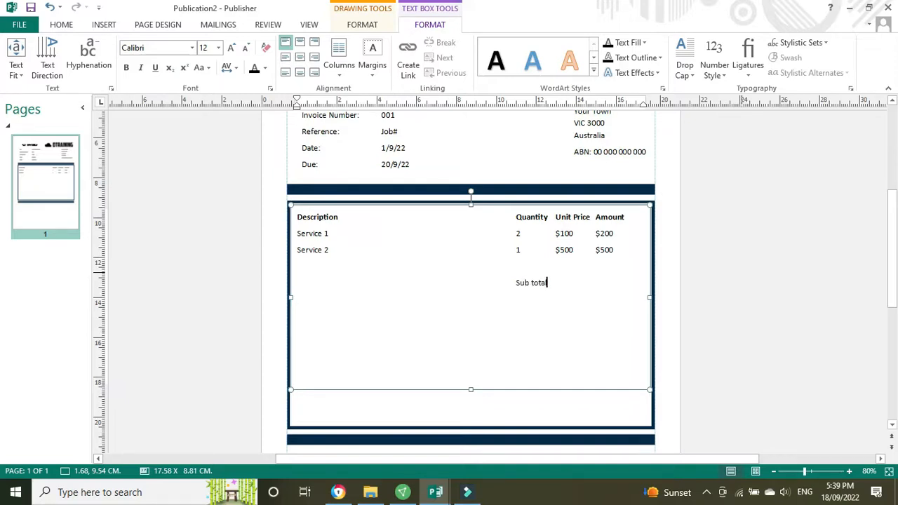
{"action": "type", "text": "$"}
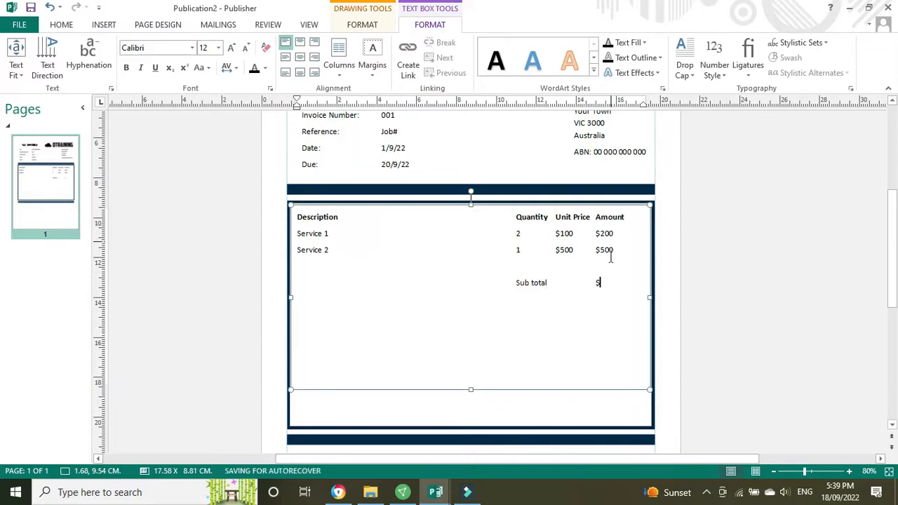
{"action": "type", "text": "700.00"}
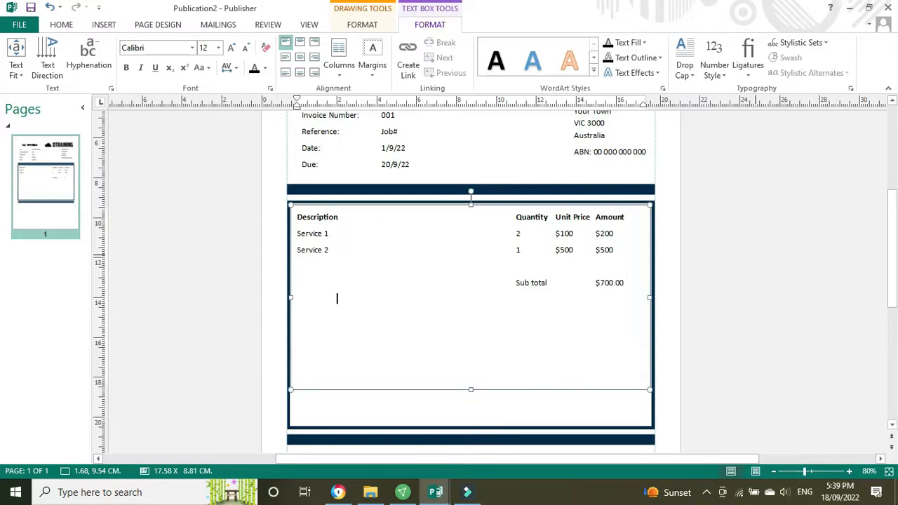
{"action": "left_click", "coordinate": [496, 298]}
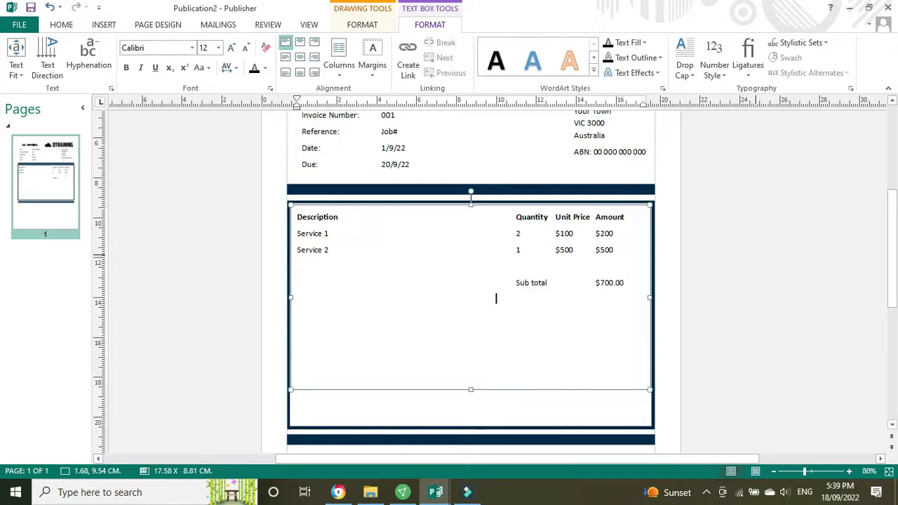
{"action": "type", "text": "d"}
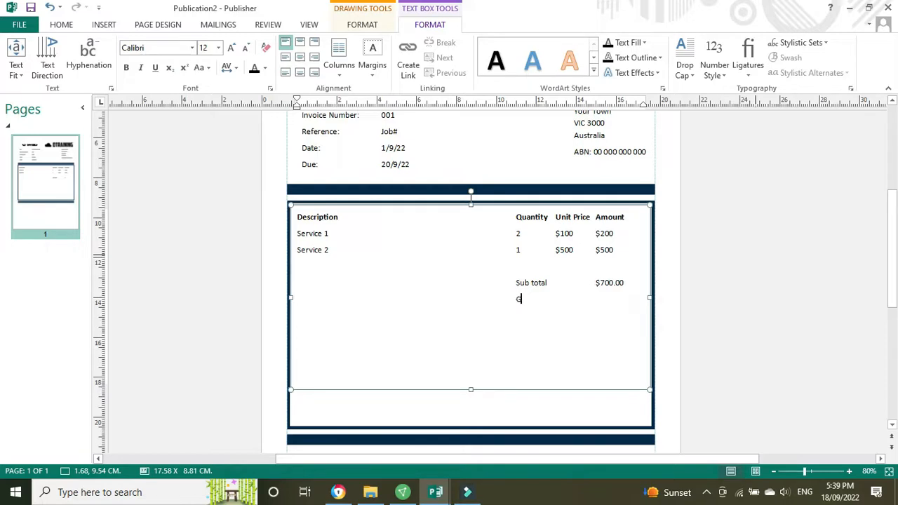
{"action": "type", "text": "ST"}
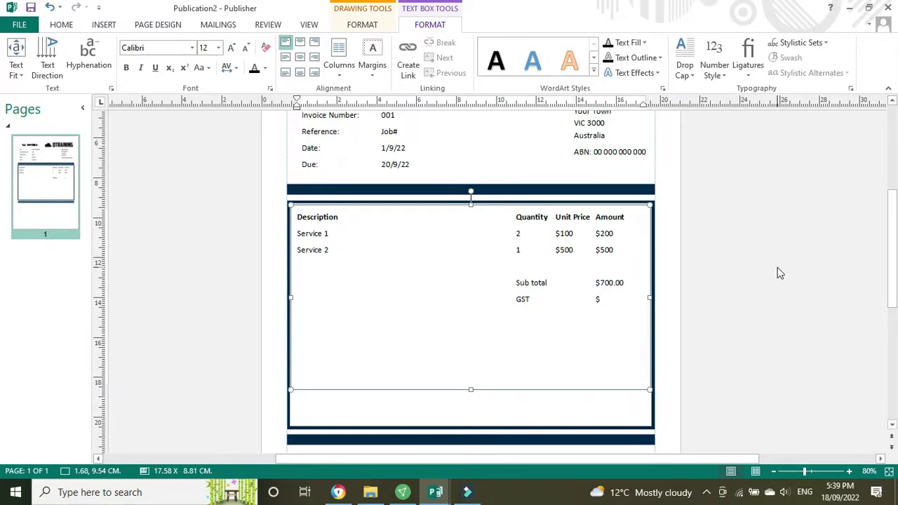
{"action": "type", "text": "70.00"}
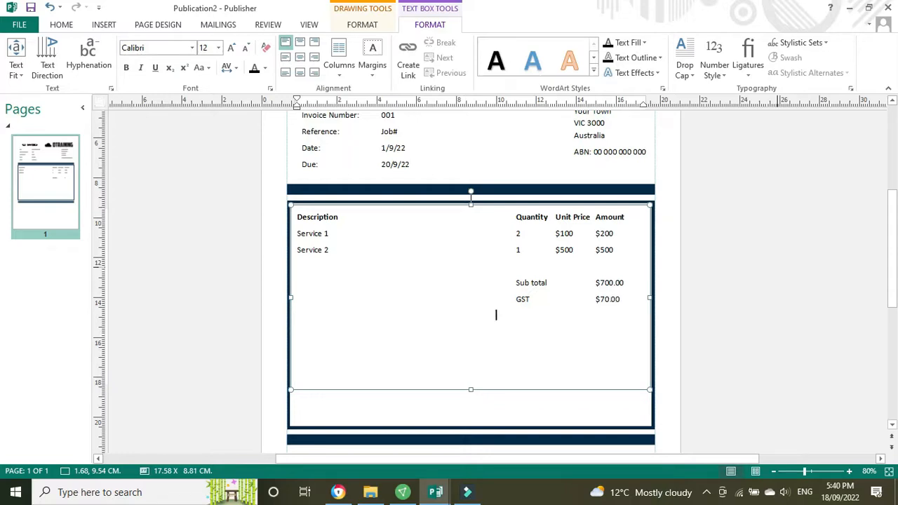
Step: Add the bold Total $770.00 row
{"action": "type", "text": "Tot"}
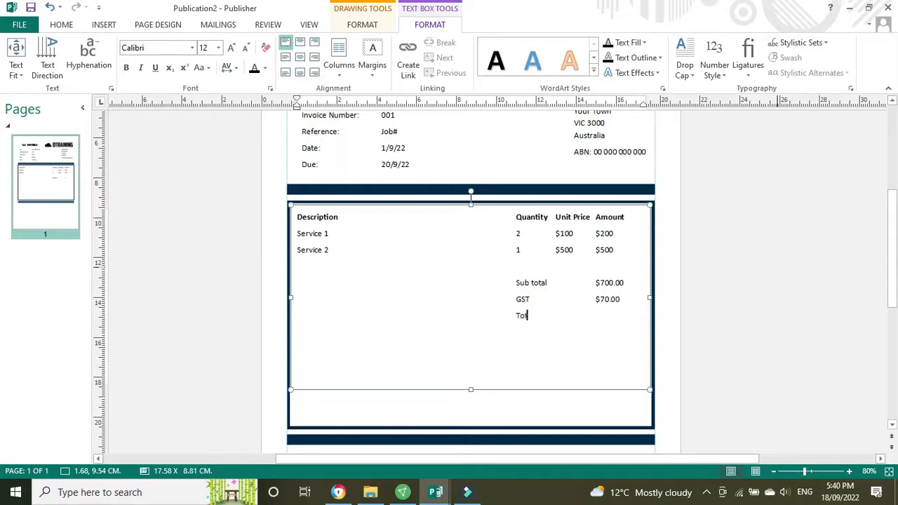
{"action": "type", "text": "al"}
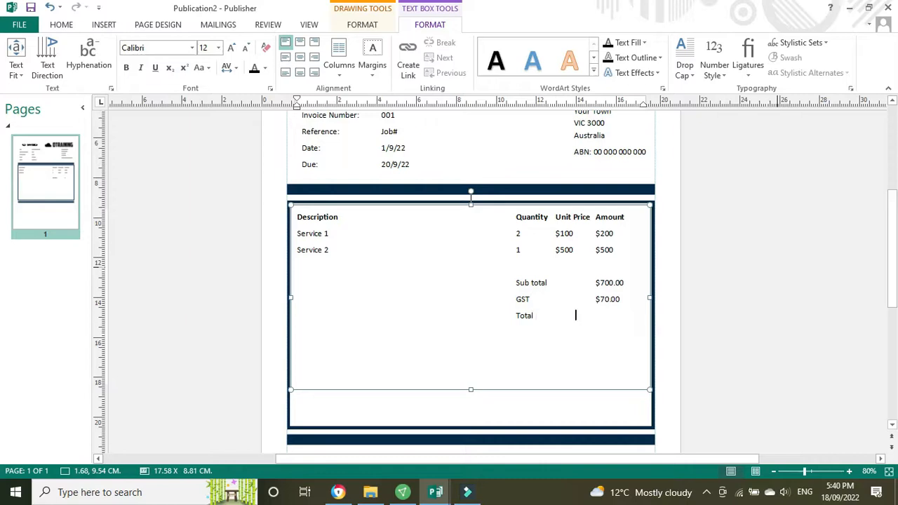
{"action": "type", "text": "$7"}
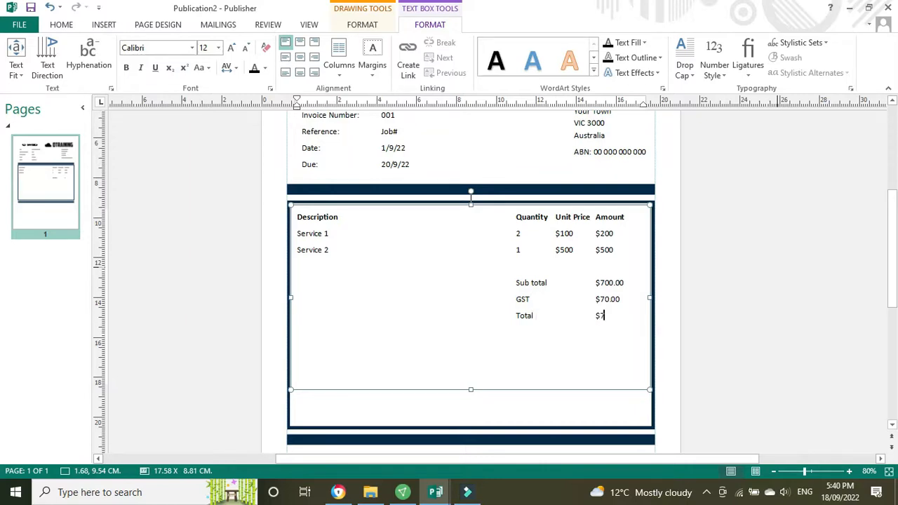
{"action": "type", "text": "70.00"}
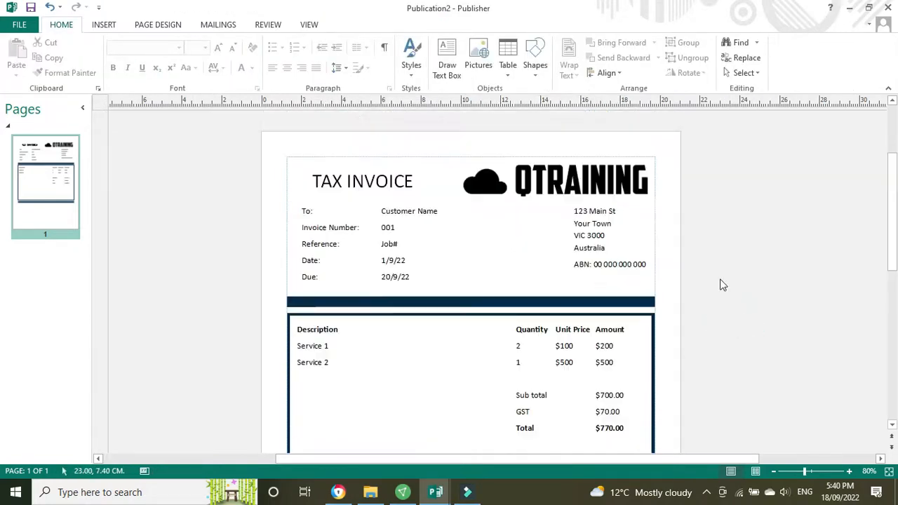
{"action": "scroll", "scroll_direction": "down", "scroll_amount": 3}
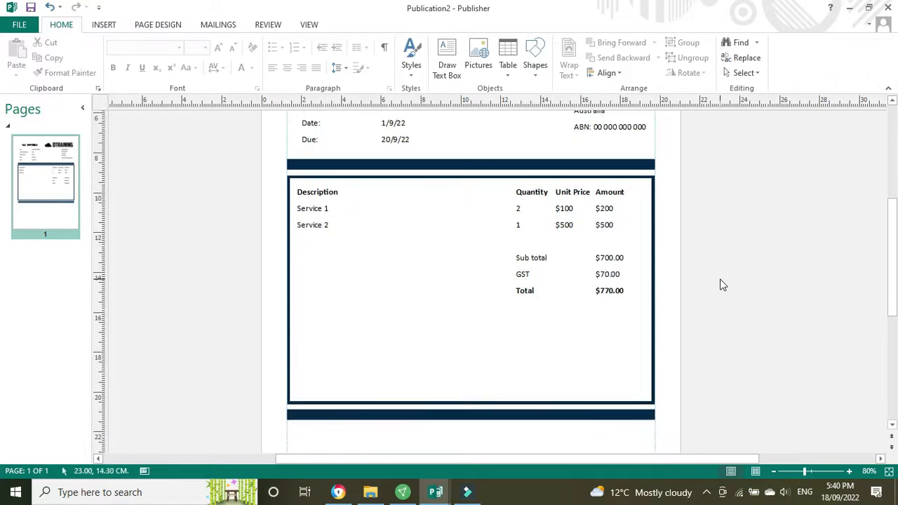
{"action": "scroll", "scroll_direction": "down", "scroll_amount": 3}
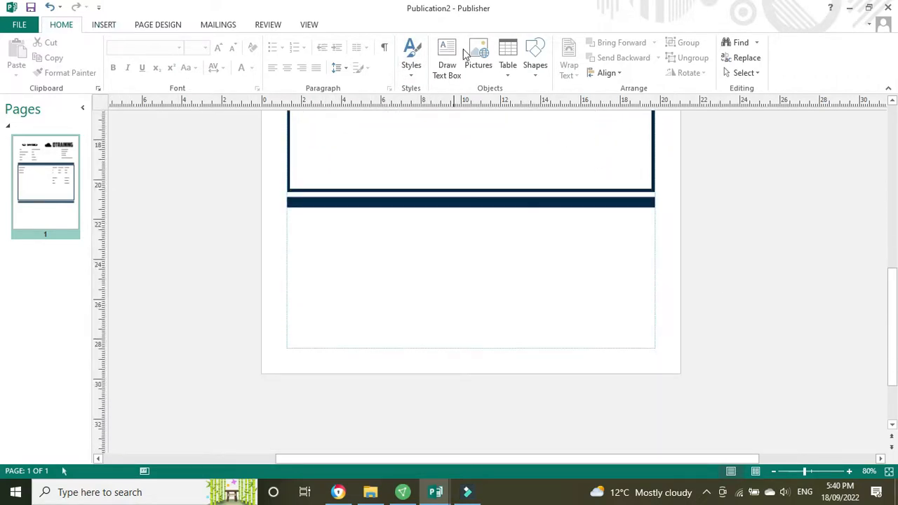
Step: Draw a text box below the line item table with a bold 'Bank Details' heading
{"action": "left_click", "coordinate": [447, 58]}
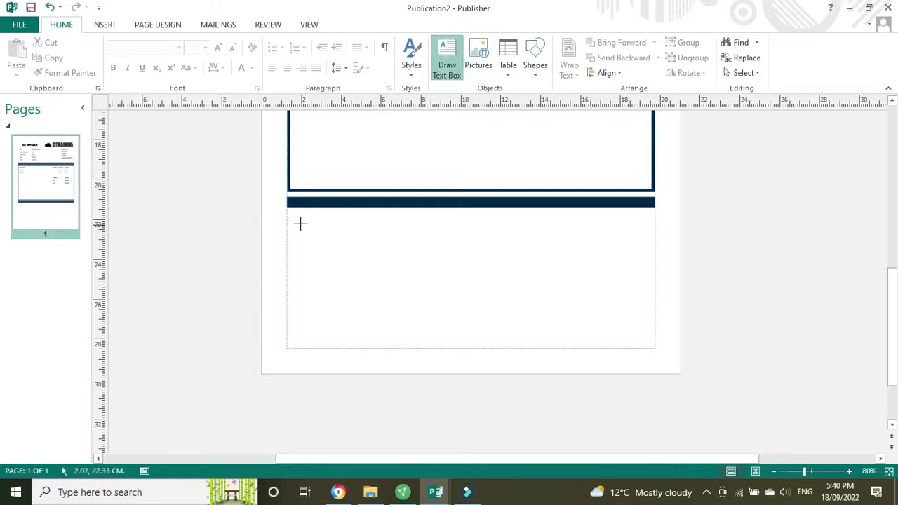
{"action": "left_click_drag", "start_coordinate": [301, 224], "coordinate": [510, 310]}
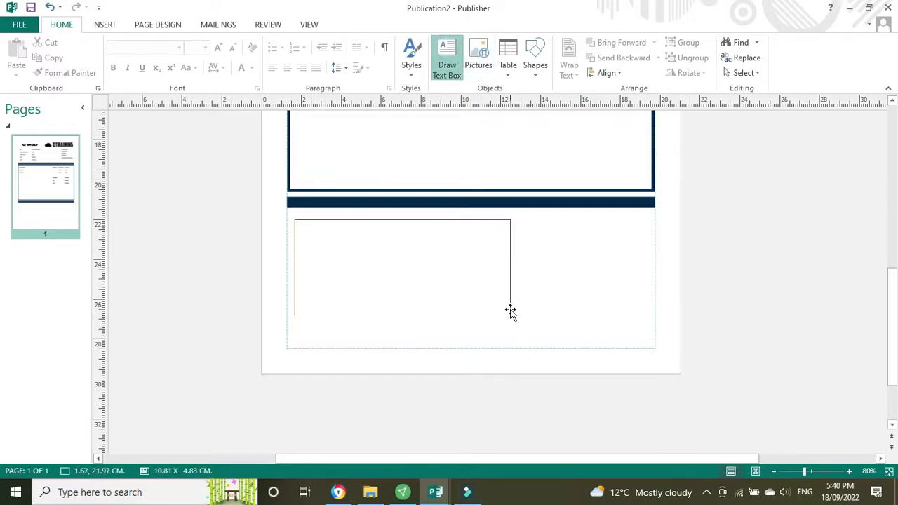
{"action": "type", "text": "Bank"}
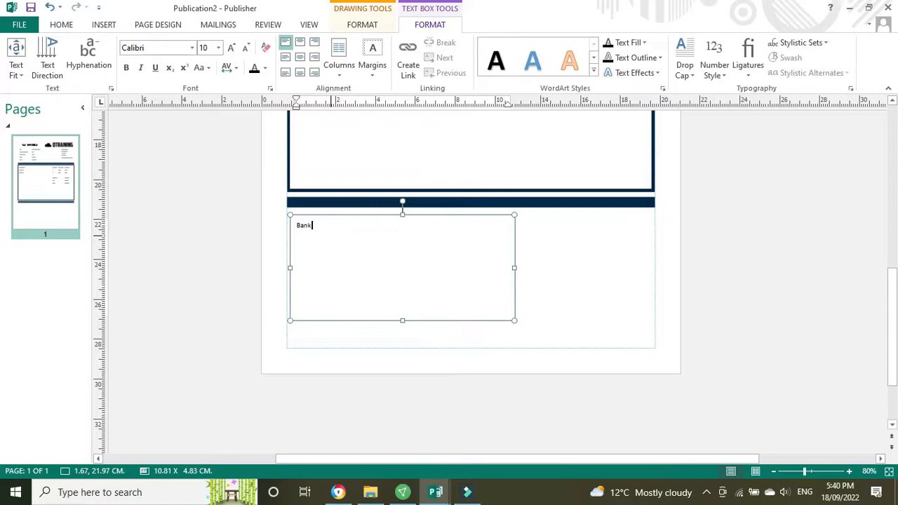
{"action": "type", "text": "Details"}
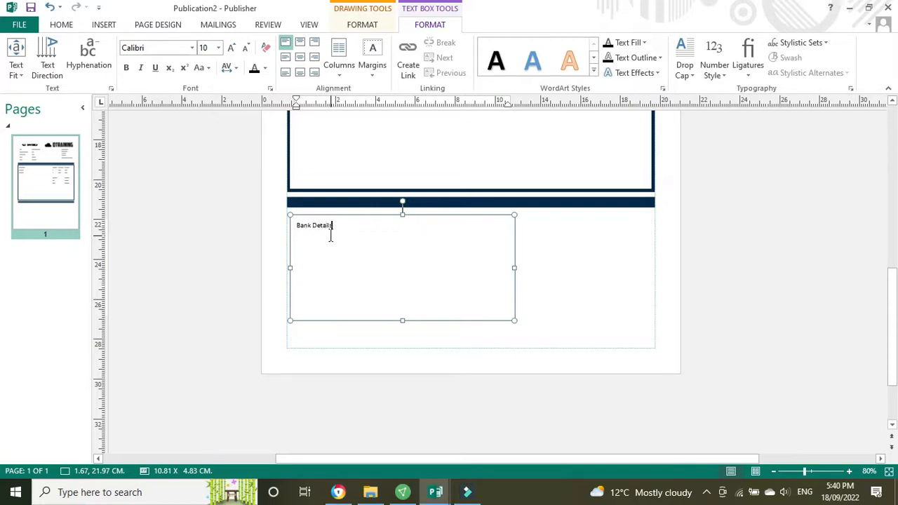
{"action": "left_click", "coordinate": [126, 67]}
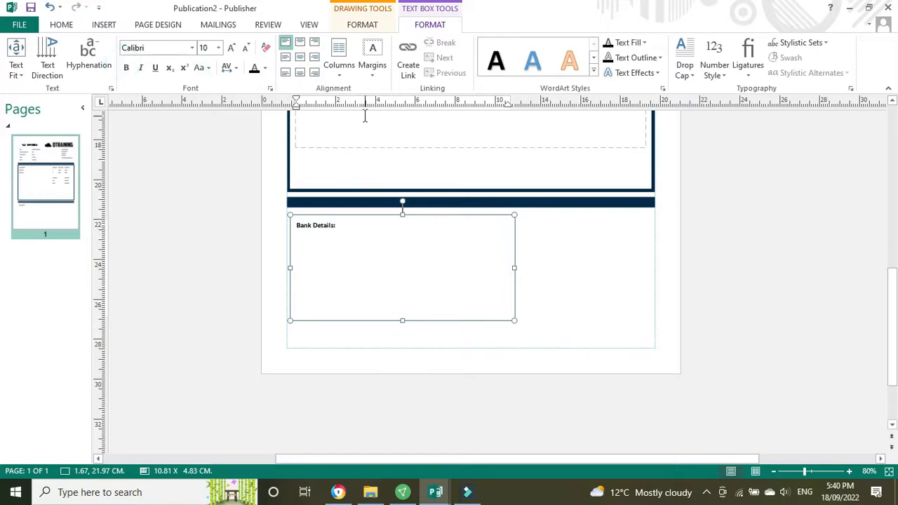
Step: Add lines 'BSB: 000 000', 'ACC: 0000 0000' and 'Name: ACC Name', sized to 12 pt
{"action": "type", "text": "BSB"}
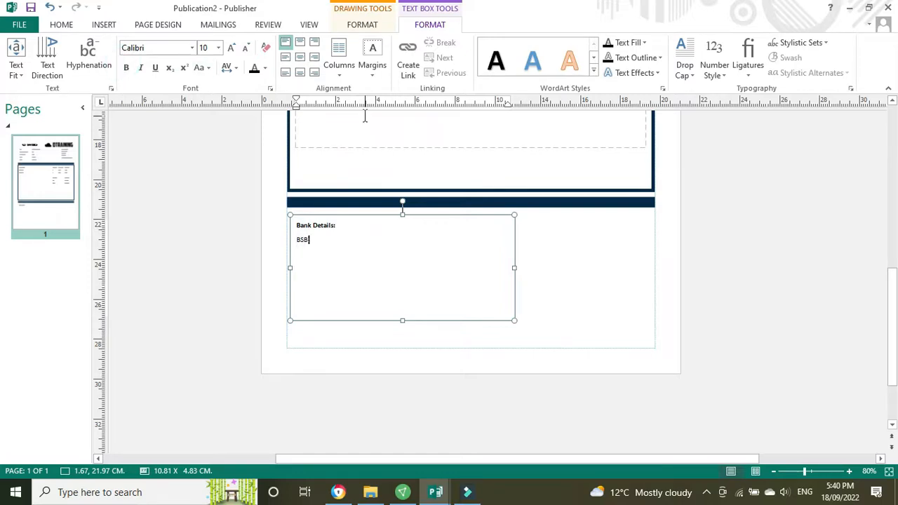
{"action": "type", "text": "000 000"}
{"action": "type", "text": "A"}
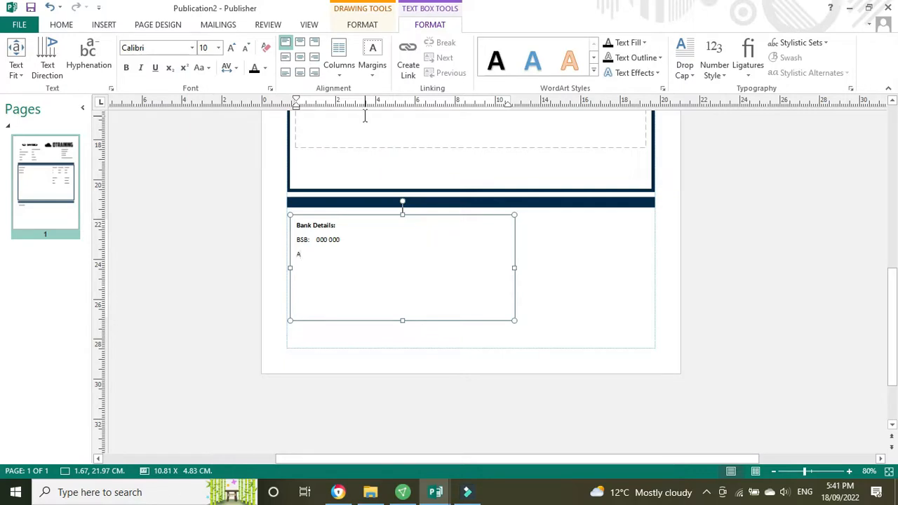
{"action": "type", "text": "CC:"}
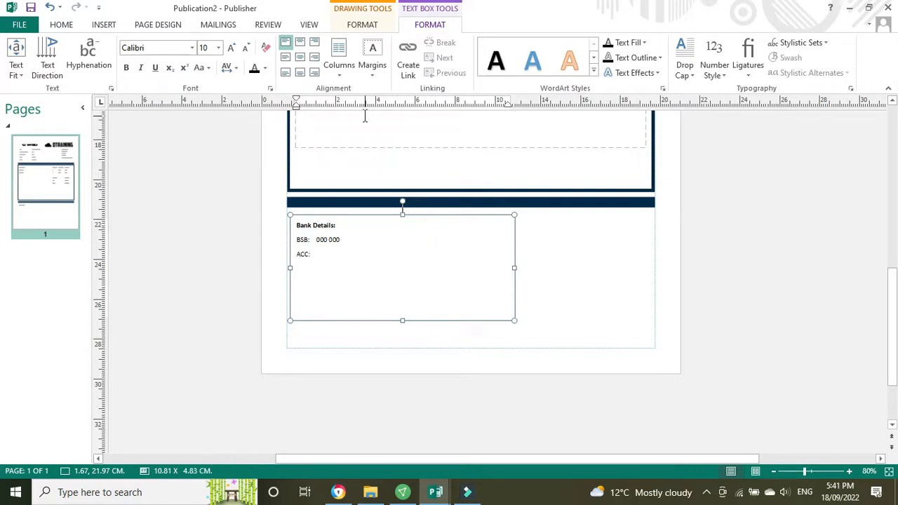
{"action": "type", "text": "0000 0000"}
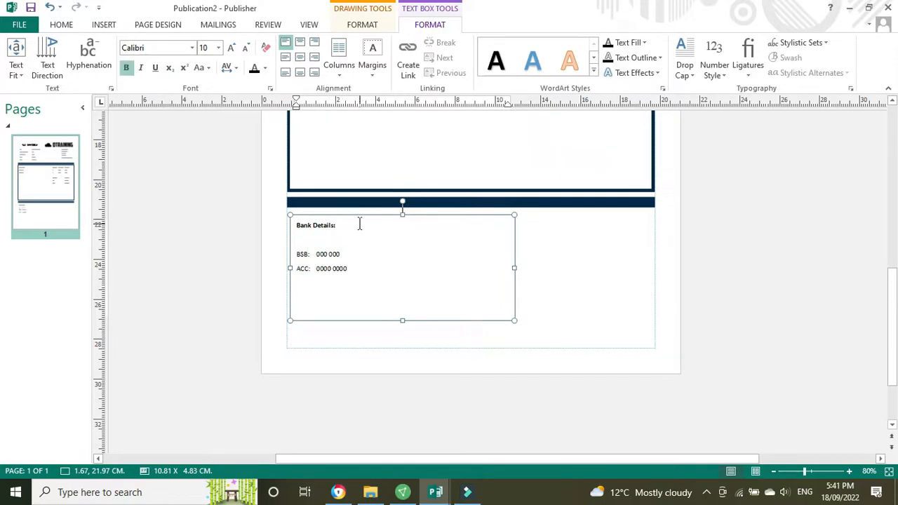
{"action": "type", "text": "Name:"}
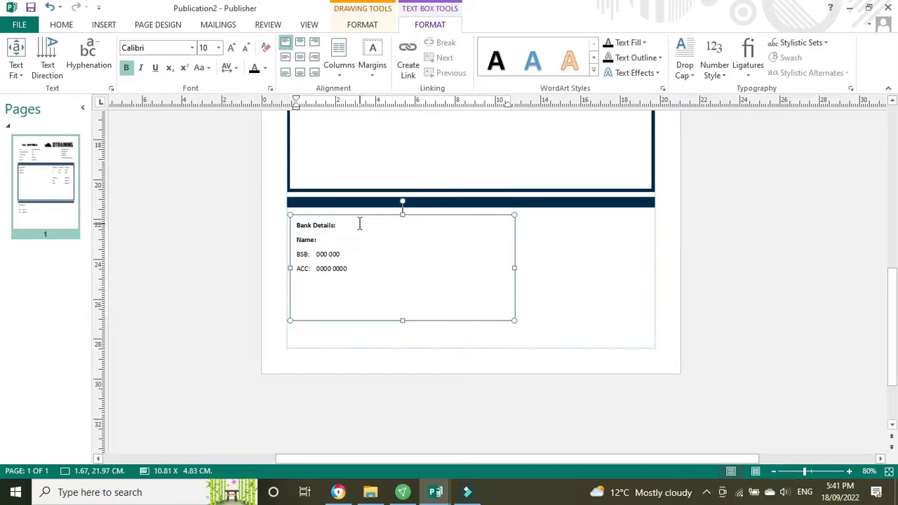
{"action": "type", "text": "A"}
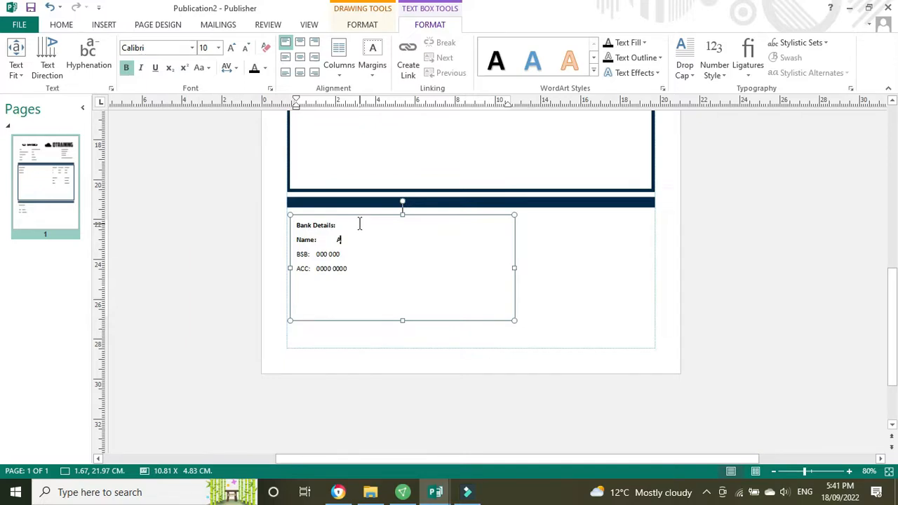
{"action": "type", "text": "CC Name"}
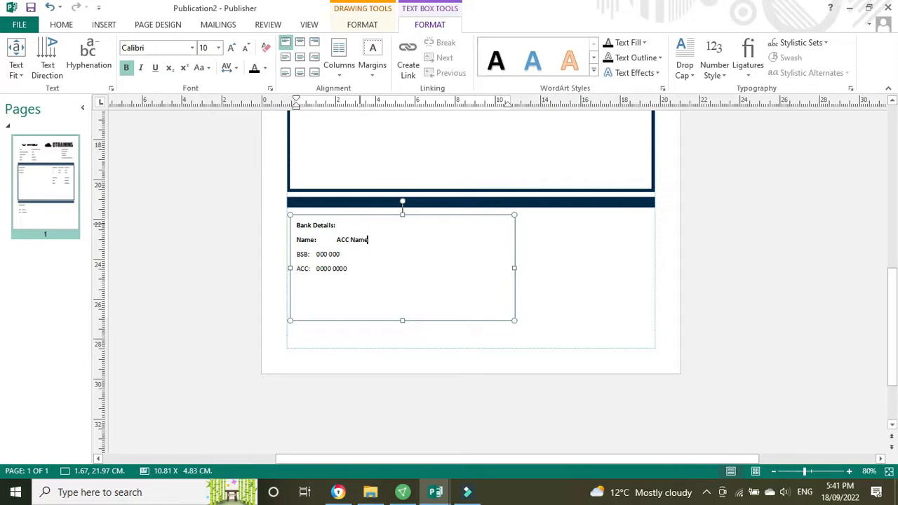
{"action": "left_click", "coordinate": [336, 254]}
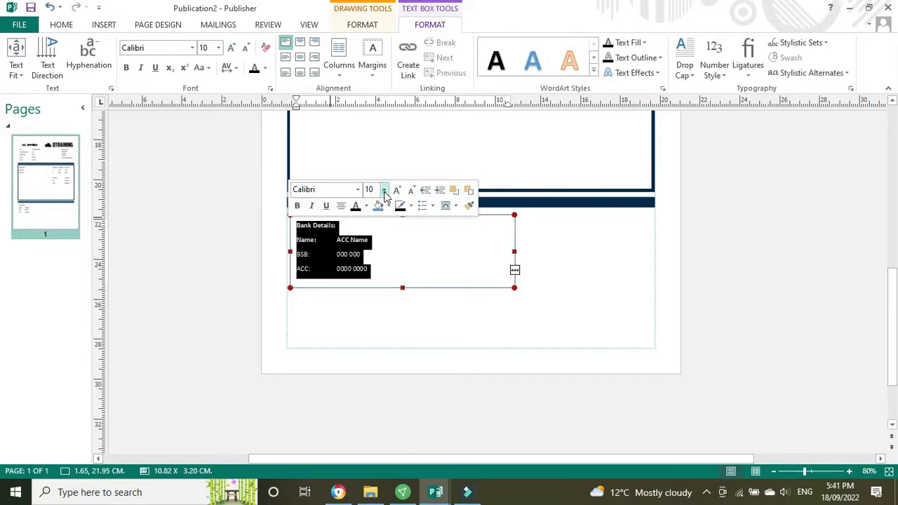
{"action": "left_click", "coordinate": [384, 189]}
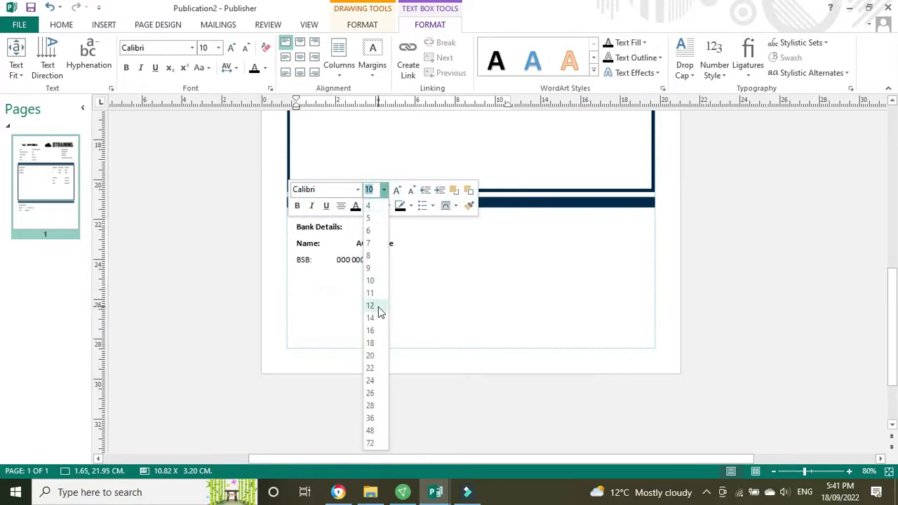
{"action": "left_click", "coordinate": [369, 305]}
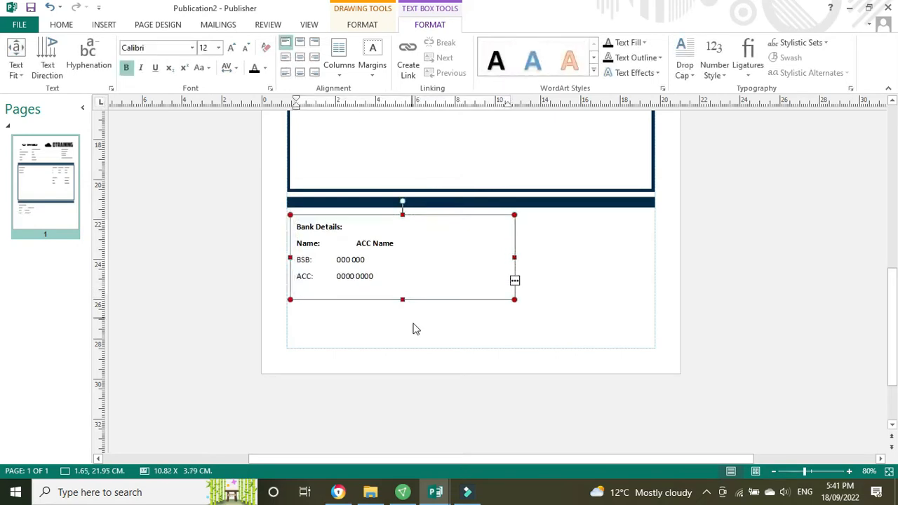
{"action": "mouse_move", "coordinate": [576, 277]}
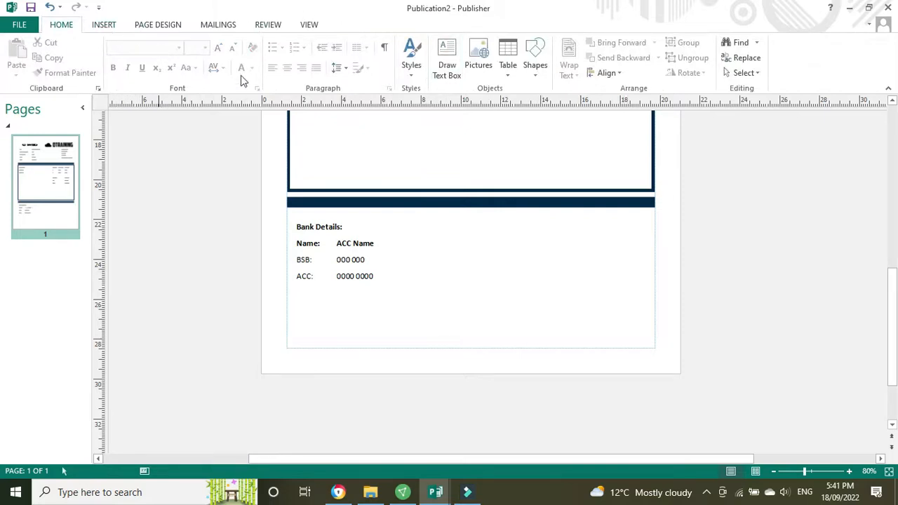
Step: Add a small text box under the bank details reading 'Terms: Payment due 30 days'
{"action": "left_click", "coordinate": [104, 25]}
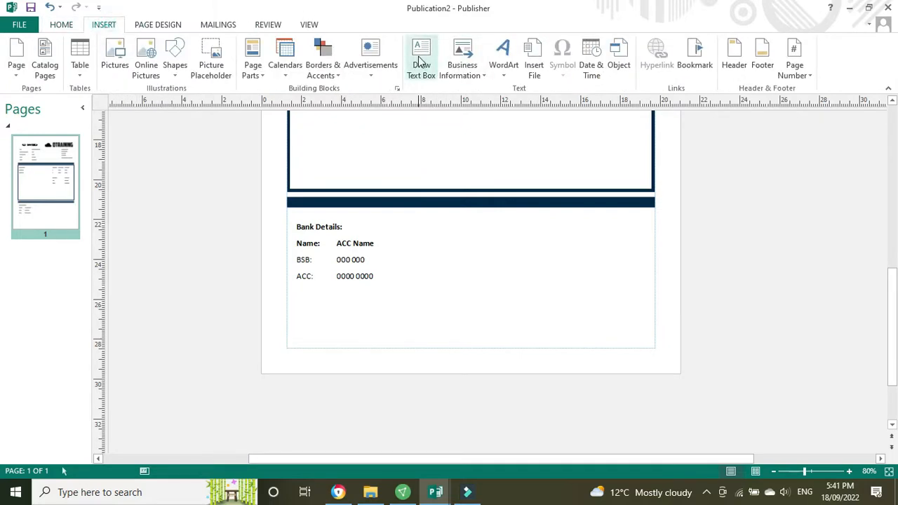
{"action": "left_click_drag", "start_coordinate": [298, 293], "coordinate": [418, 313]}
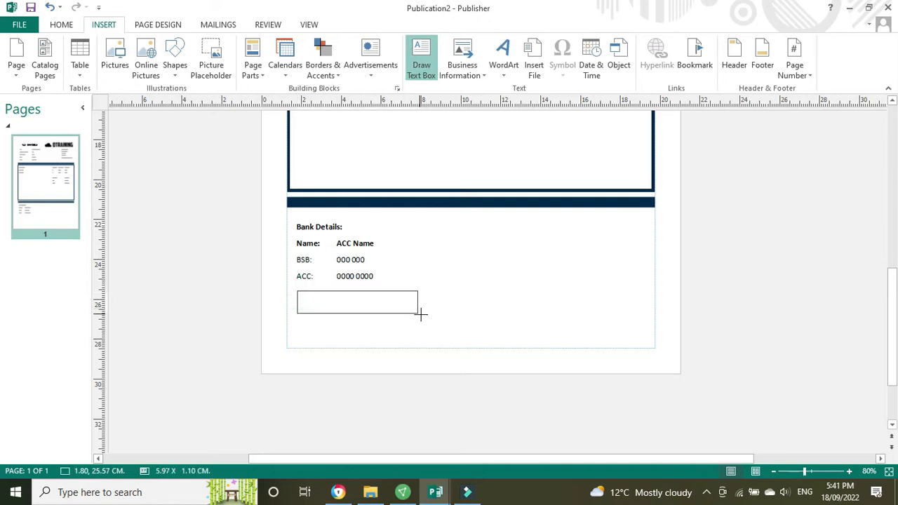
{"action": "left_click_drag", "start_coordinate": [298, 290], "coordinate": [418, 312]}
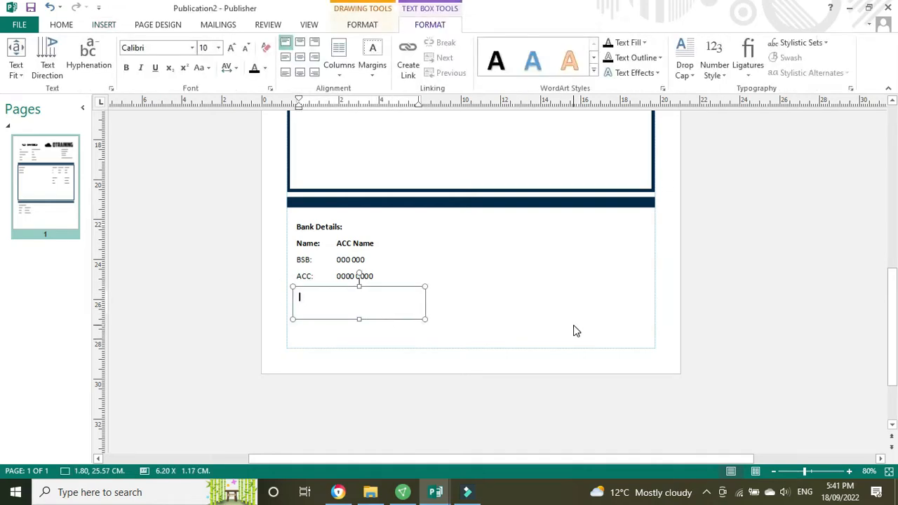
{"action": "type", "text": "Te"}
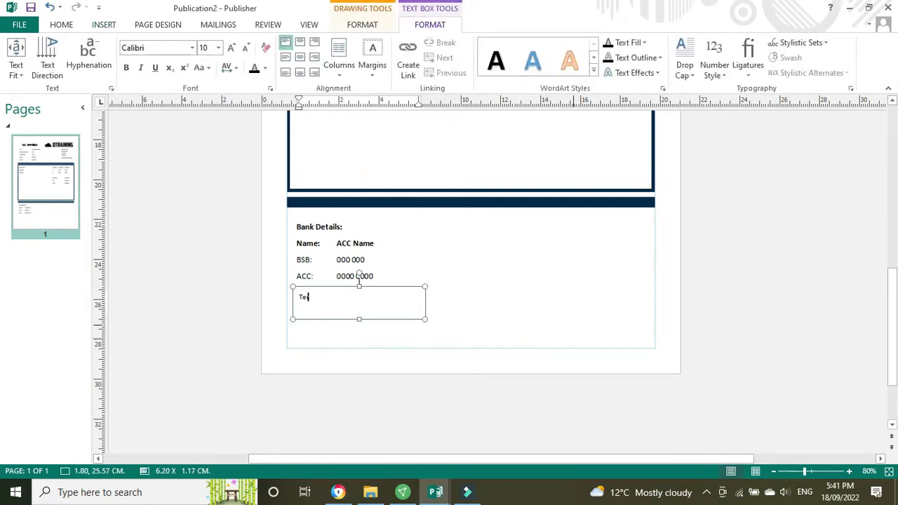
{"action": "type", "text": "rms"}
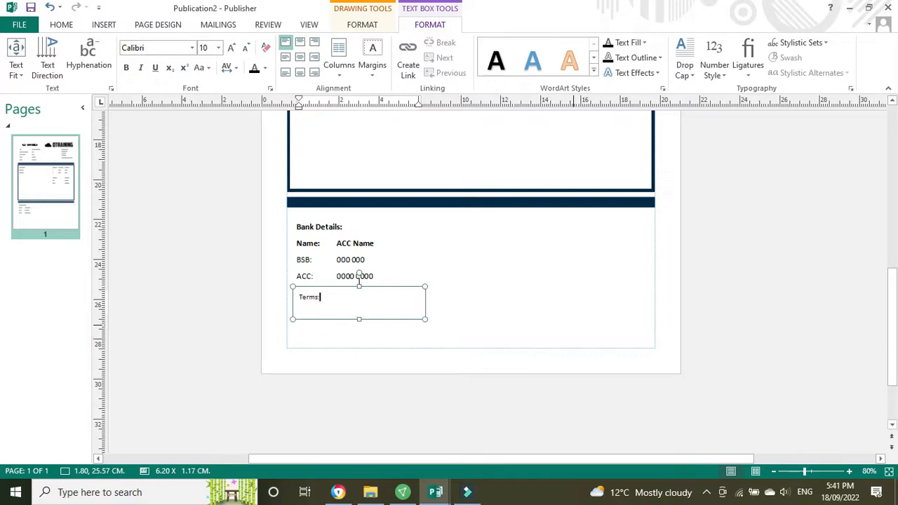
{"action": "type", "text": "Payment c"}
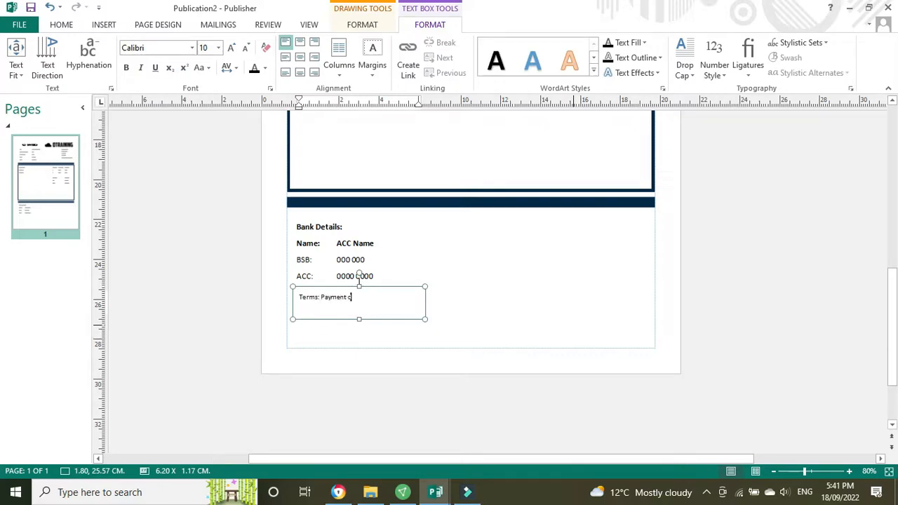
{"action": "type", "text": "due"}
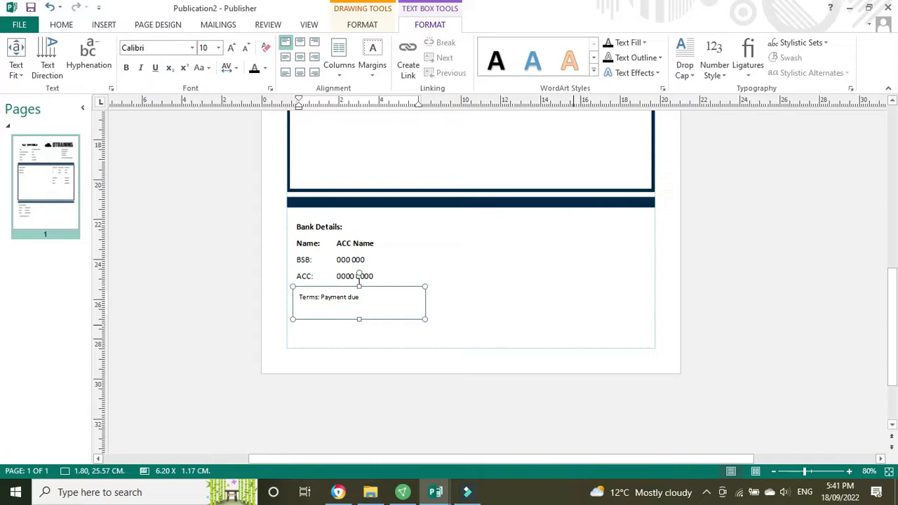
{"action": "type", "text": "30 days"}
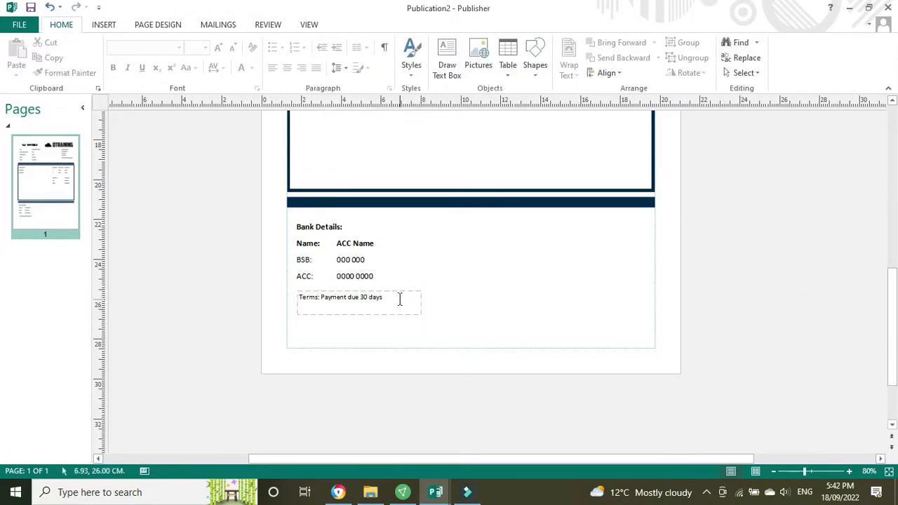
{"action": "left_click", "coordinate": [358, 297]}
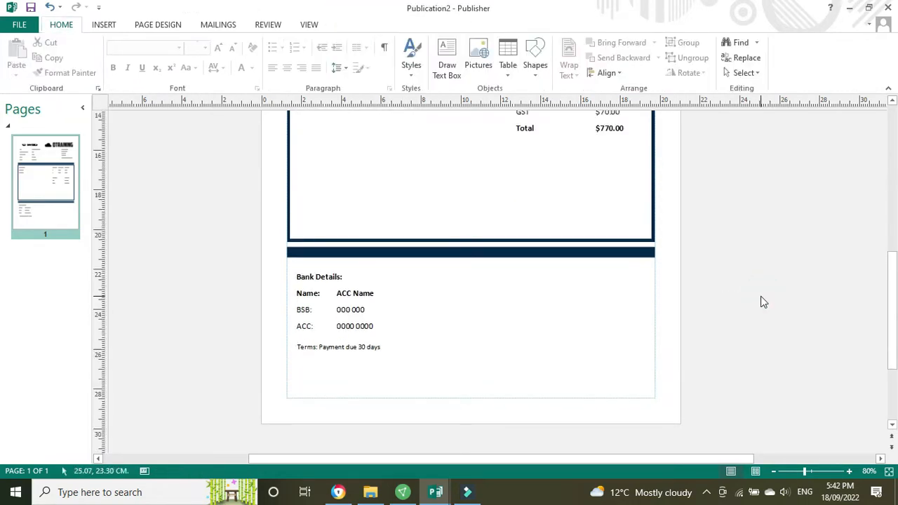
Step: Export the invoice as Publication2.pdf and open it in the PDF viewer
{"action": "scroll", "scroll_direction": "up", "scroll_amount": 3}
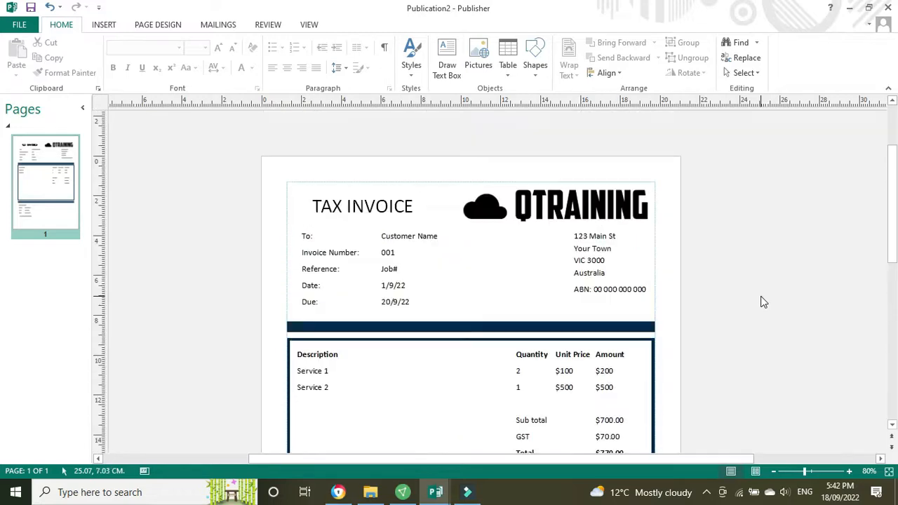
{"action": "mouse_move", "coordinate": [822, 302]}
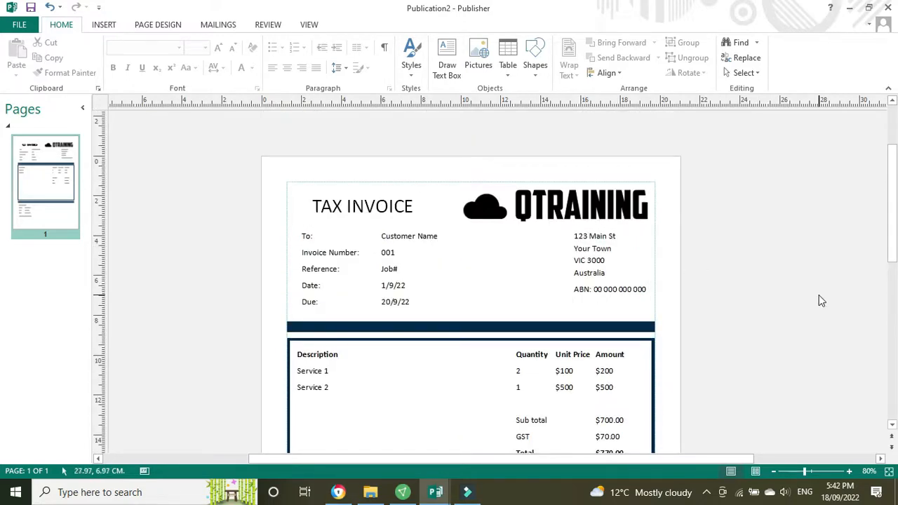
{"action": "mouse_move", "coordinate": [825, 300]}
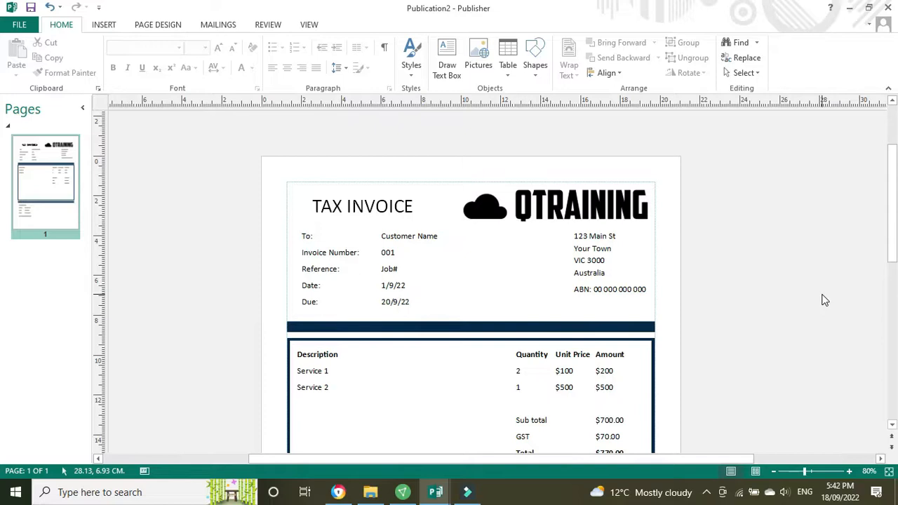
{"action": "scroll", "scroll_direction": "down", "scroll_amount": 3}
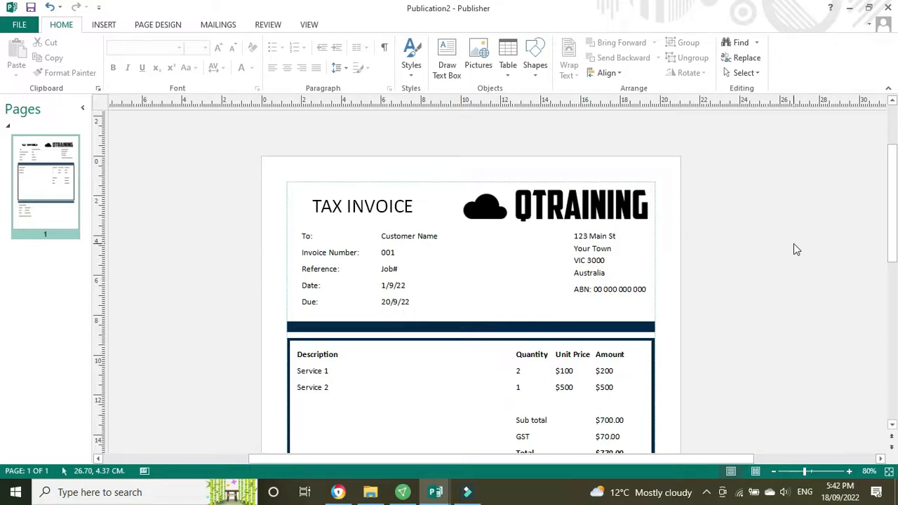
{"action": "left_click", "coordinate": [19, 24]}
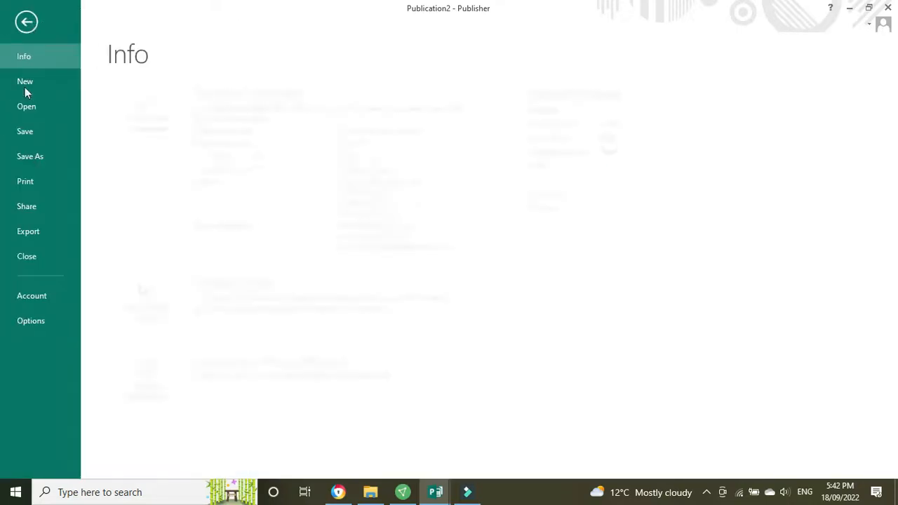
{"action": "left_click", "coordinate": [28, 231]}
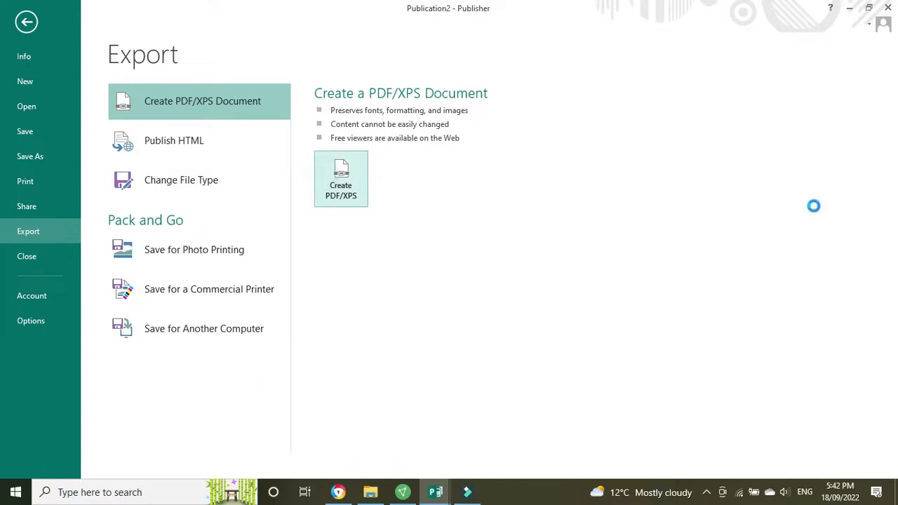
{"action": "left_click", "coordinate": [340, 179]}
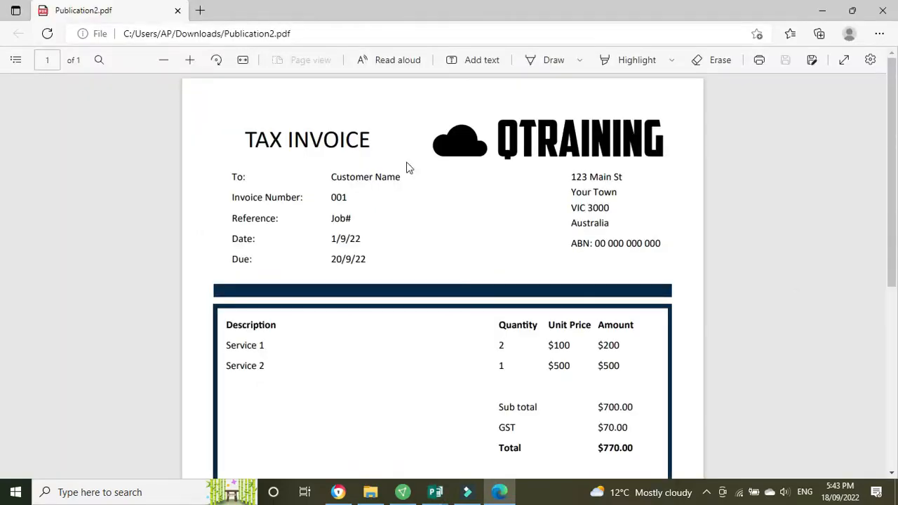